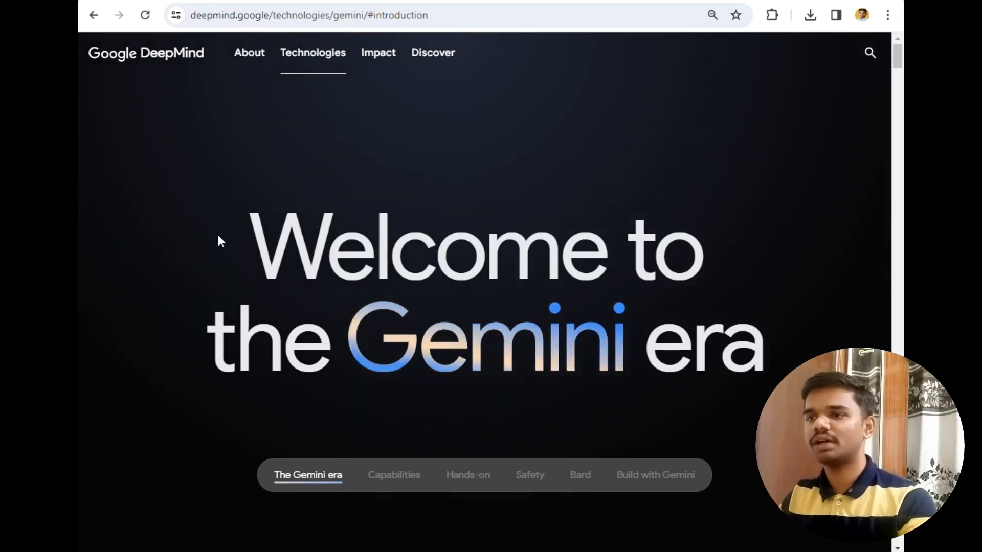
mouse_move(723, 344)
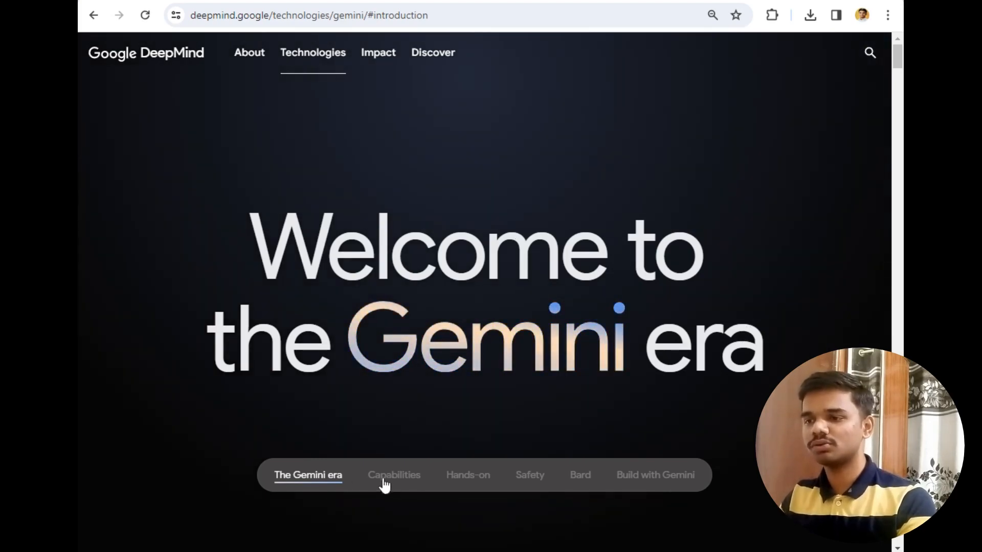
Jump to Gemini's Capabilities section and scroll to the MMLU chart (Ultra 90.0% vs experts 89.8%).
click(393, 475)
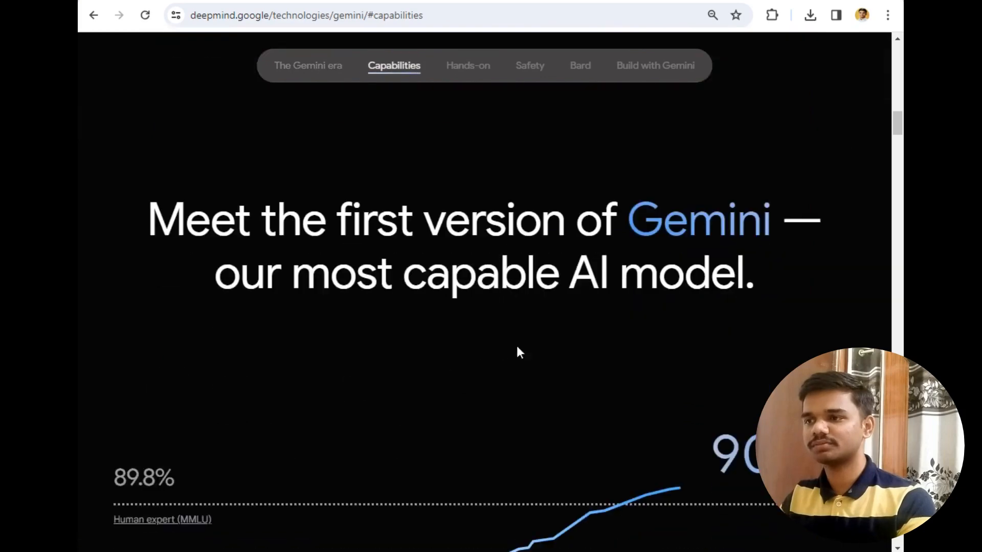
scroll(down, 3)
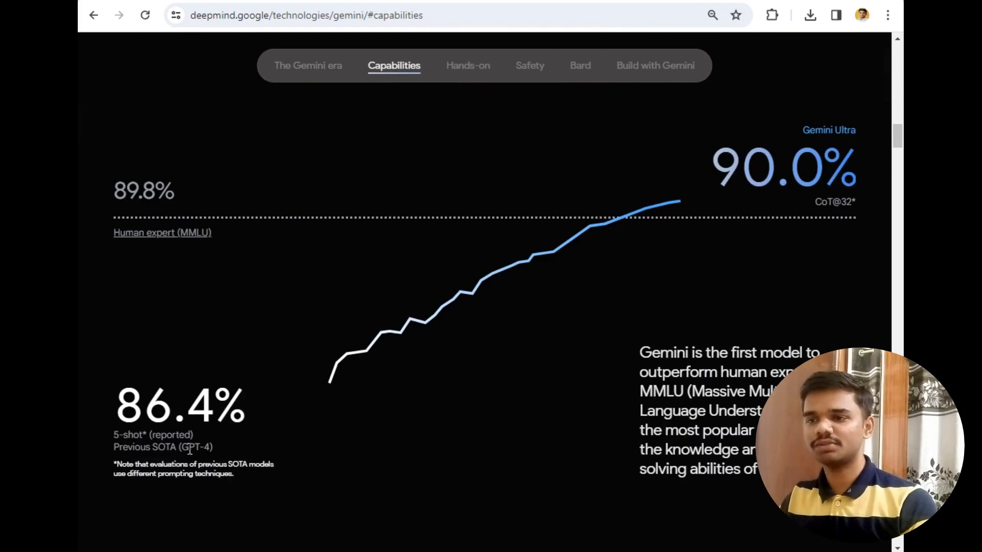
mouse_move(251, 418)
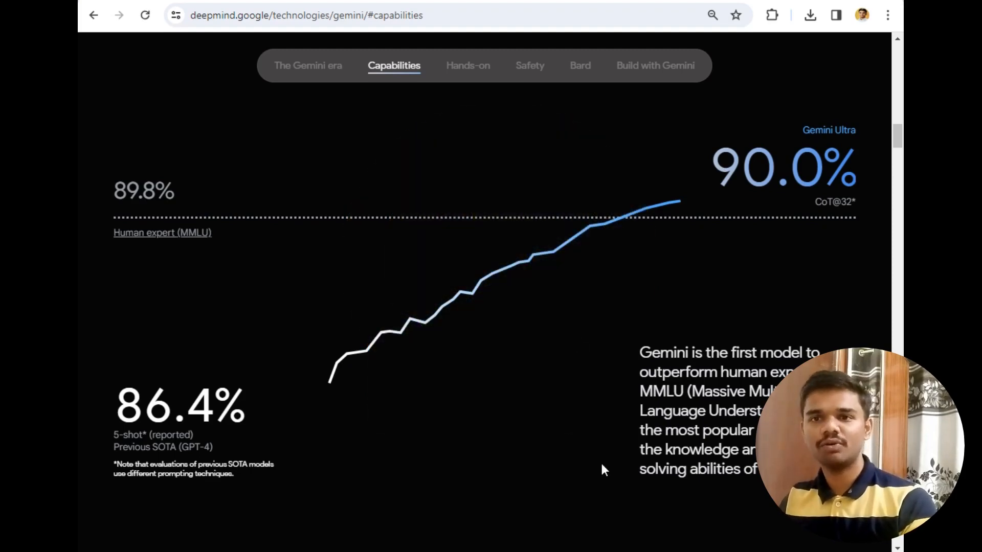
mouse_move(458, 477)
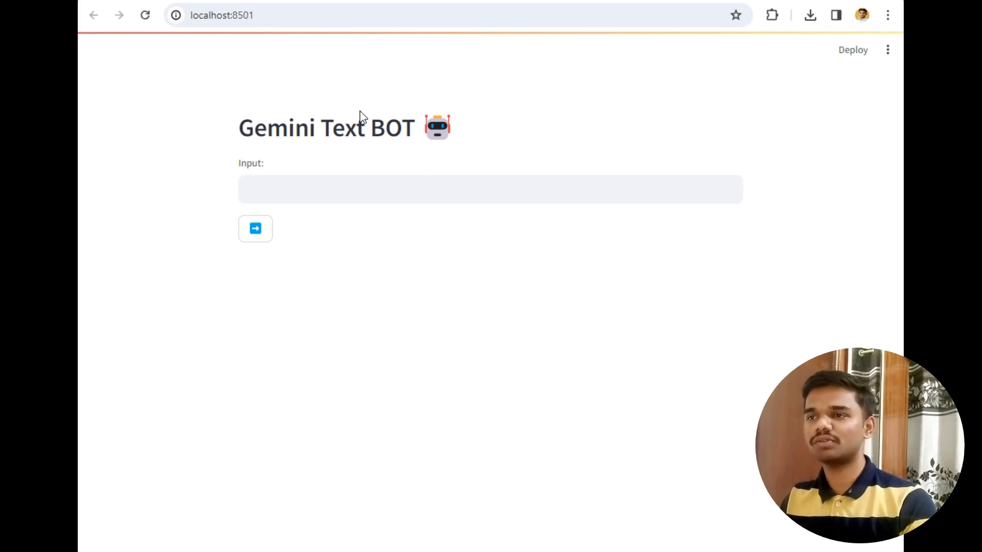
mouse_move(241, 80)
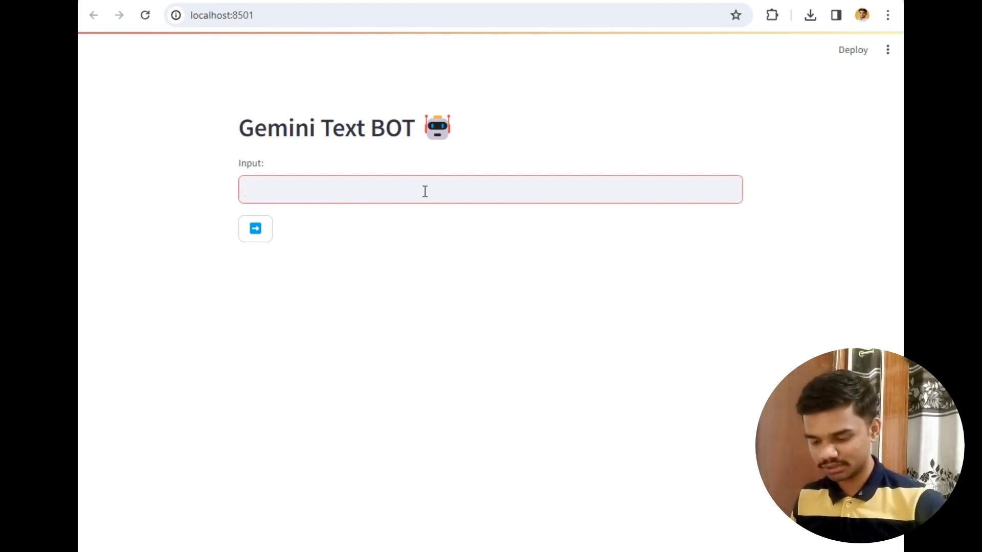
Ask the Gemini Text BOT for 'poem on flowers' and get its reply.
text(poem on)
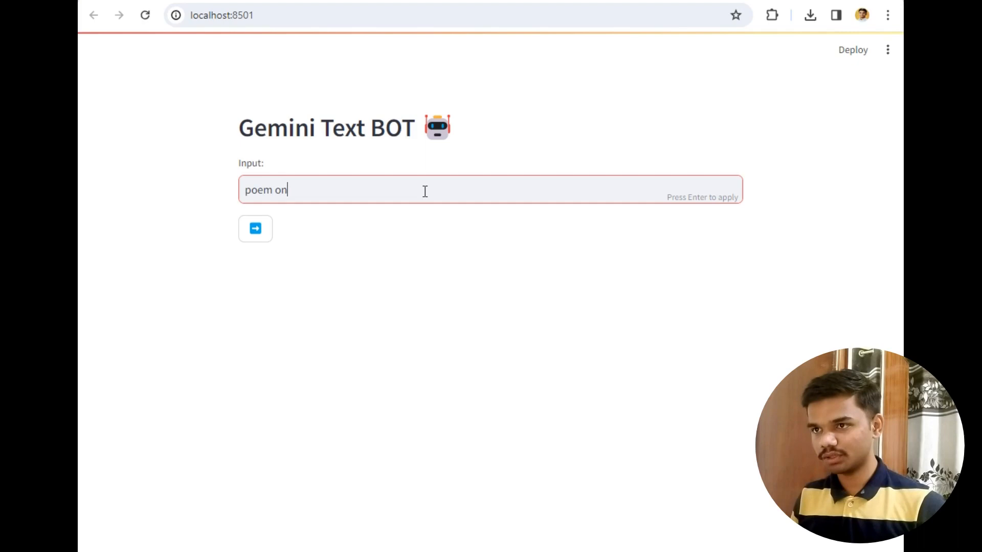
text(flowers)
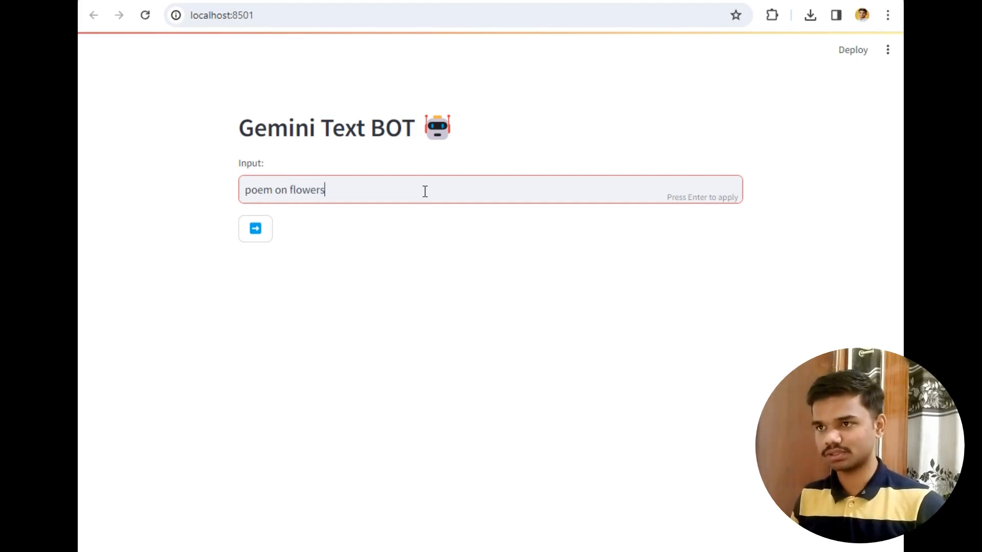
click(255, 228)
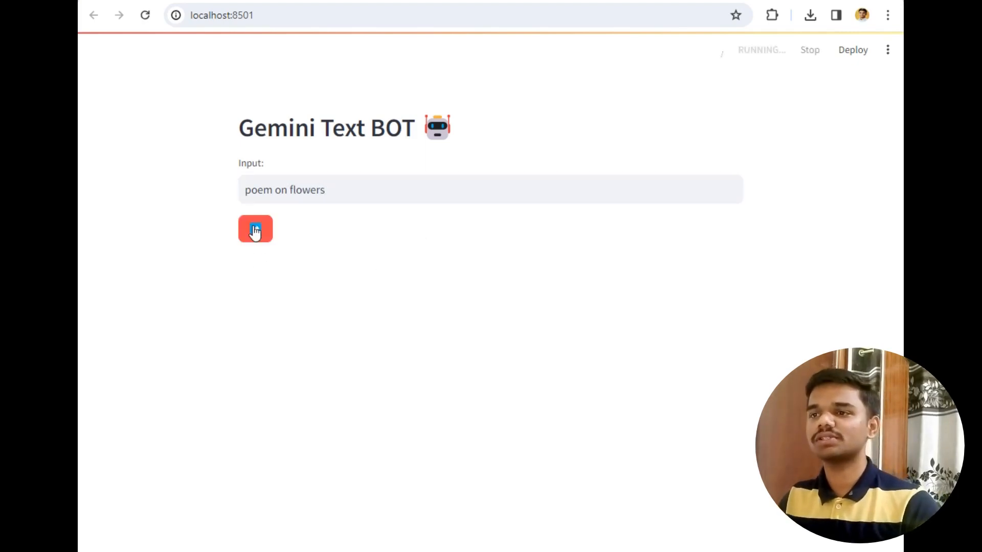
click(255, 228)
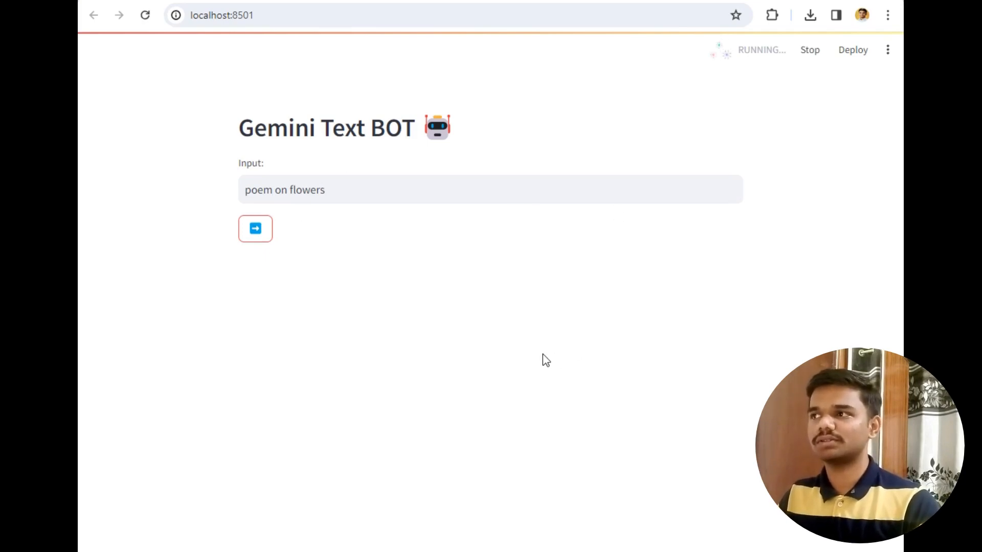
click(255, 228)
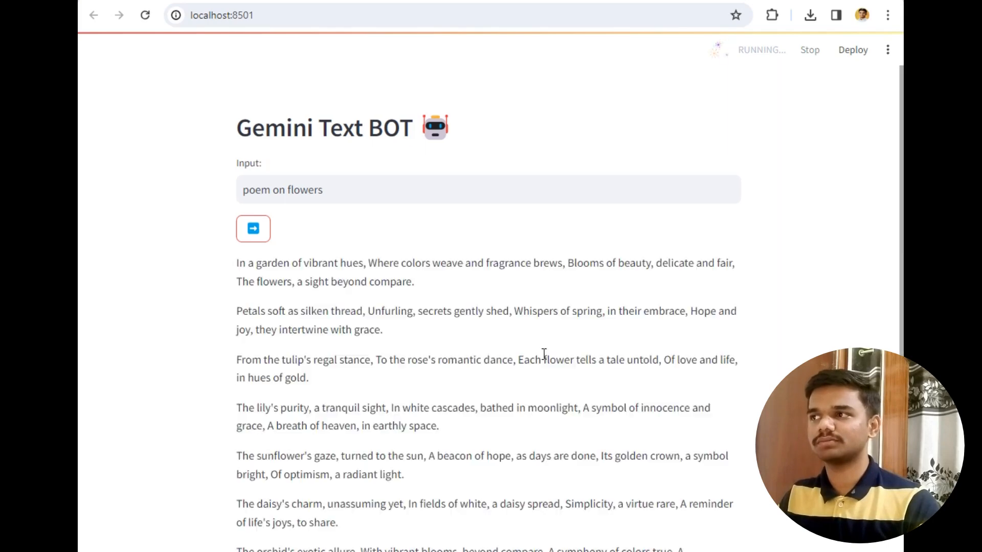
Read through the generated multi-stanza flower poem, highlighting a phrase in its first line.
scroll(down, 3)
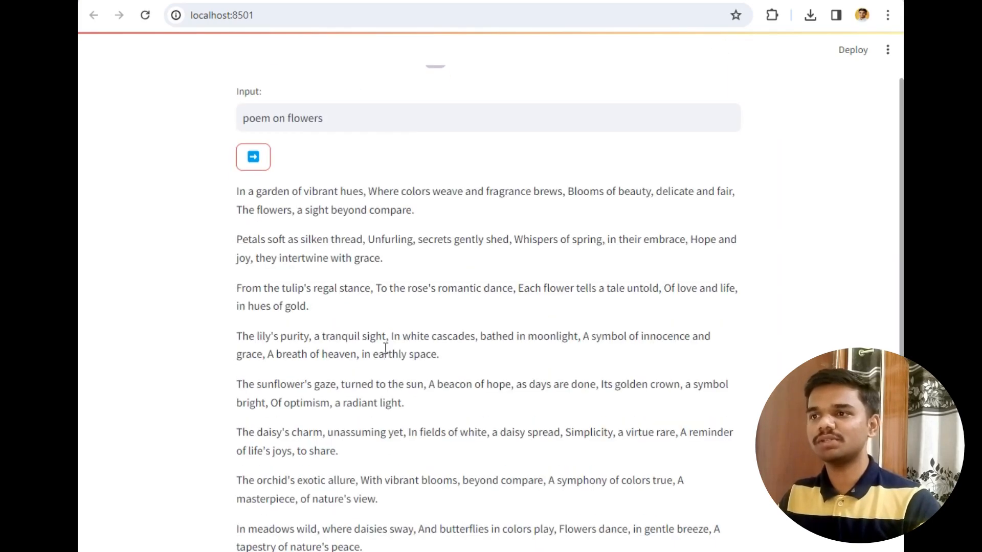
scroll(down, 3)
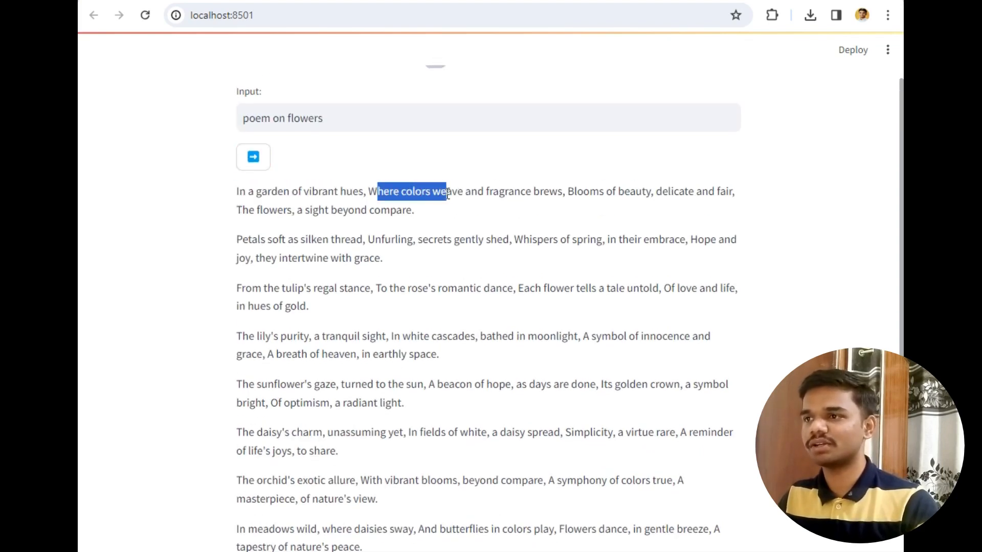
double_click(584, 191)
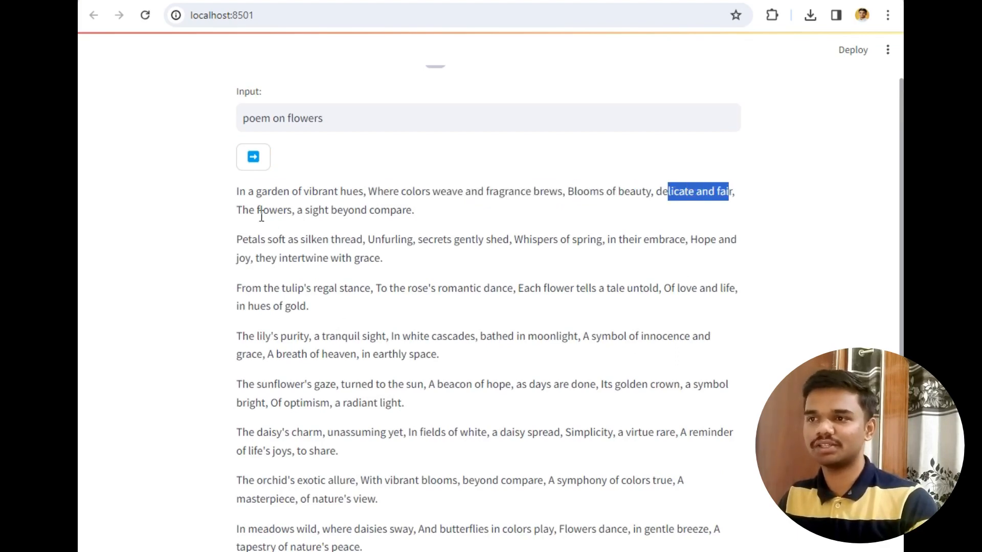
scroll(down, 3)
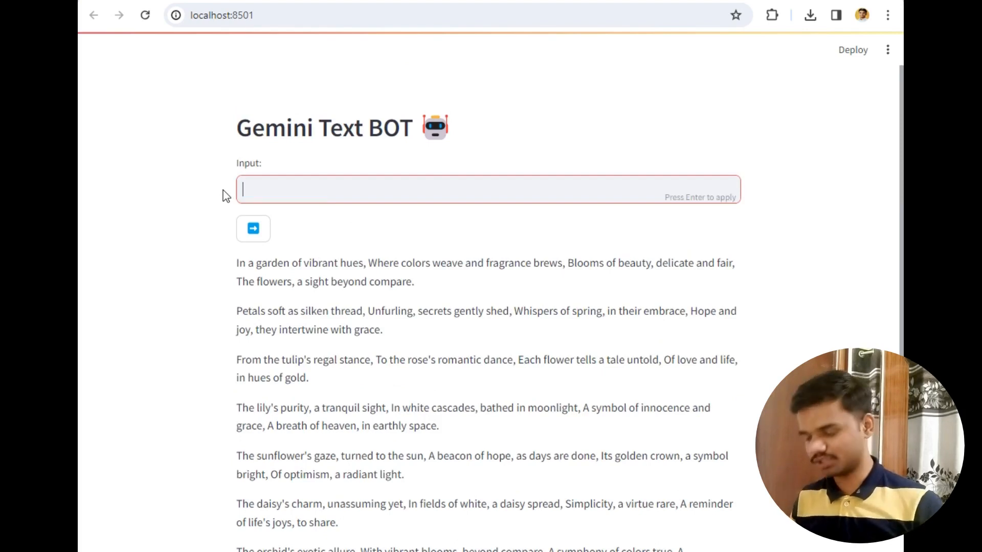
Enter 'mark Zuckerberg' in the input, fixing the misspelled surname via the spelling suggestion.
text(mark zukerba)
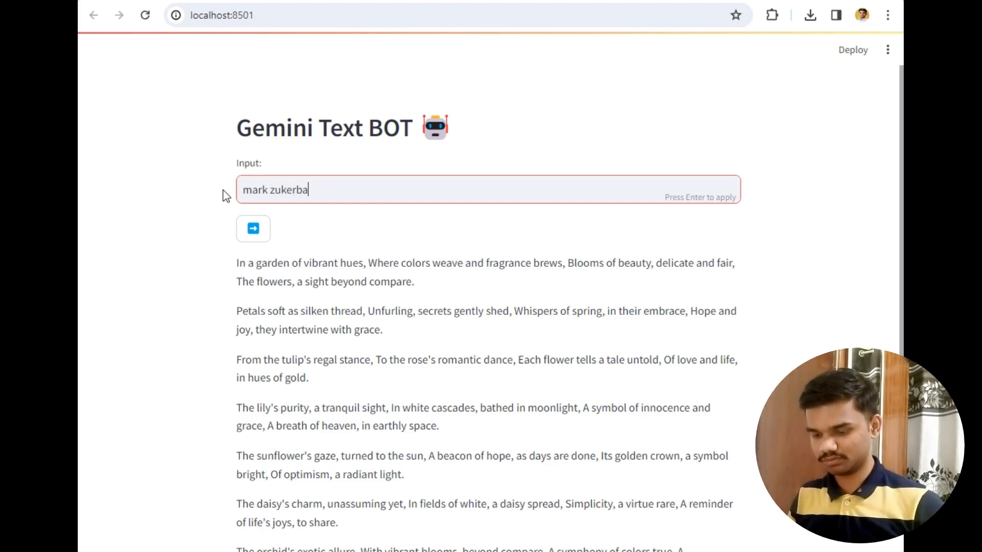
text(g)
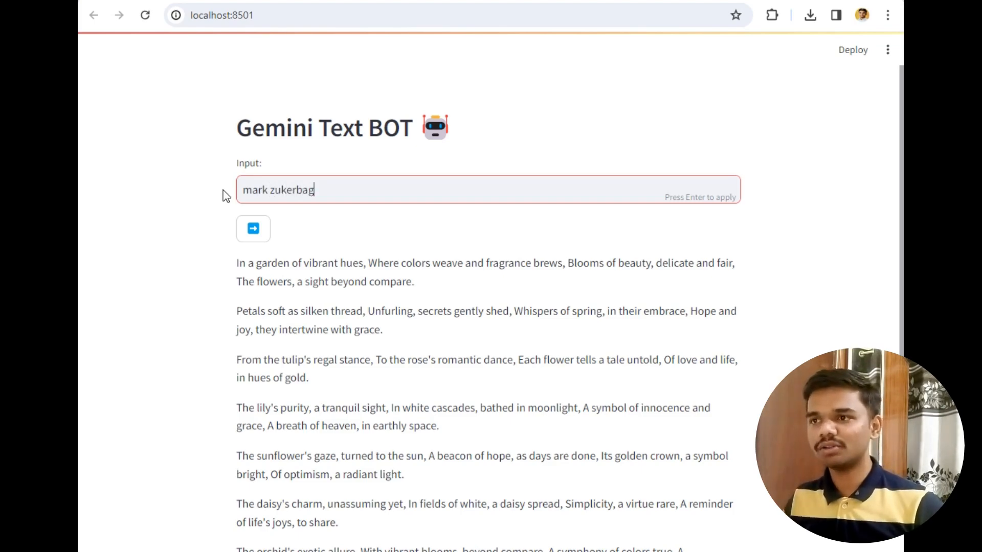
right_click(294, 190)
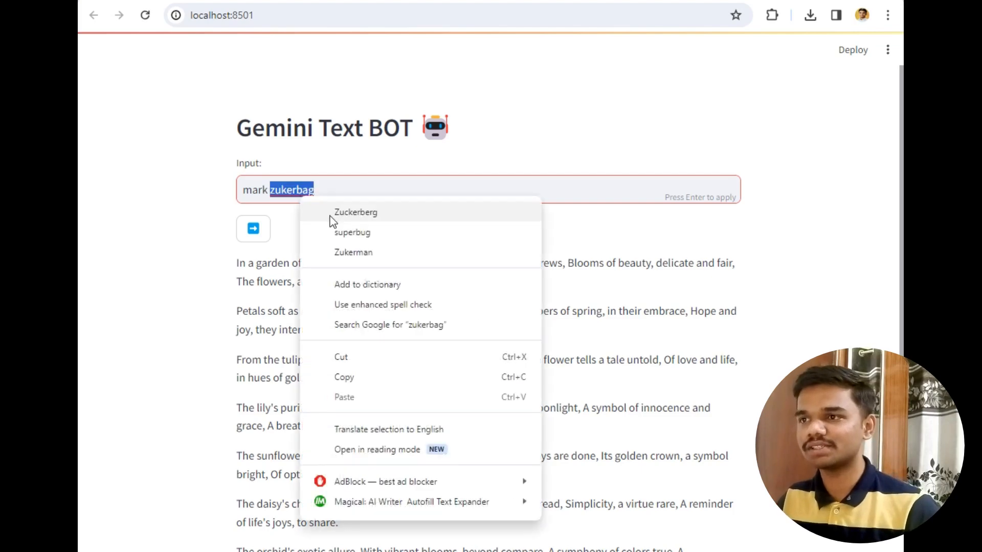
click(356, 211)
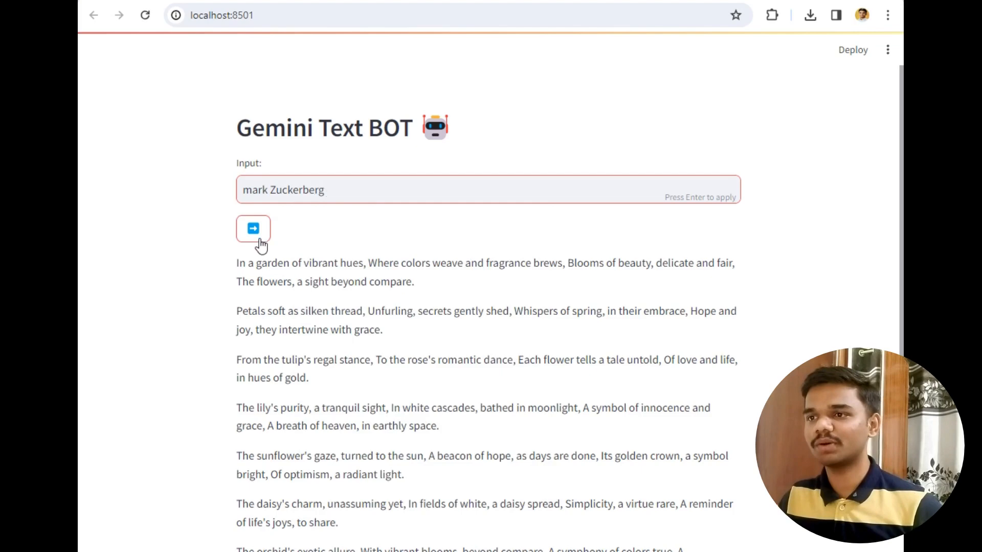
Send the question and read through the generated Zuckerberg biography and facts list.
click(254, 228)
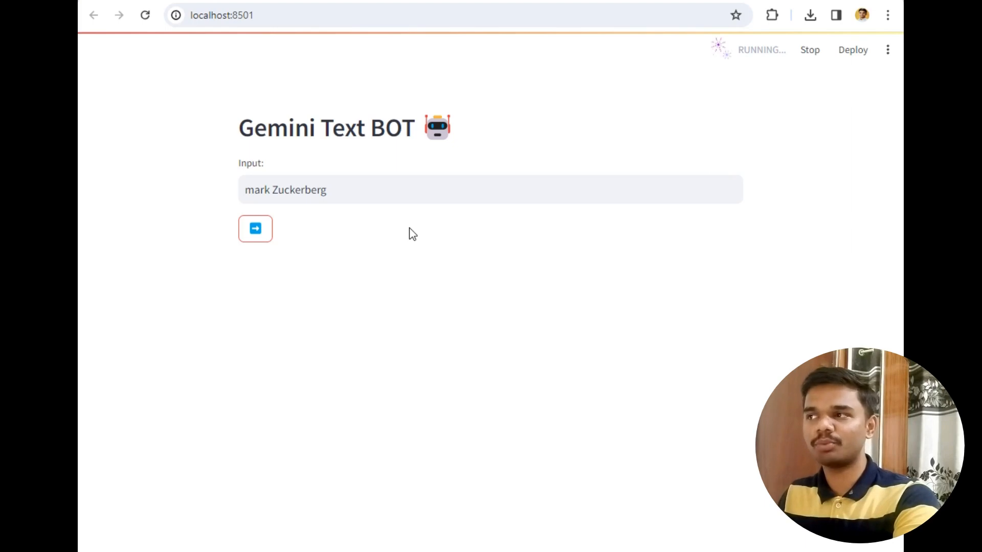
click(255, 228)
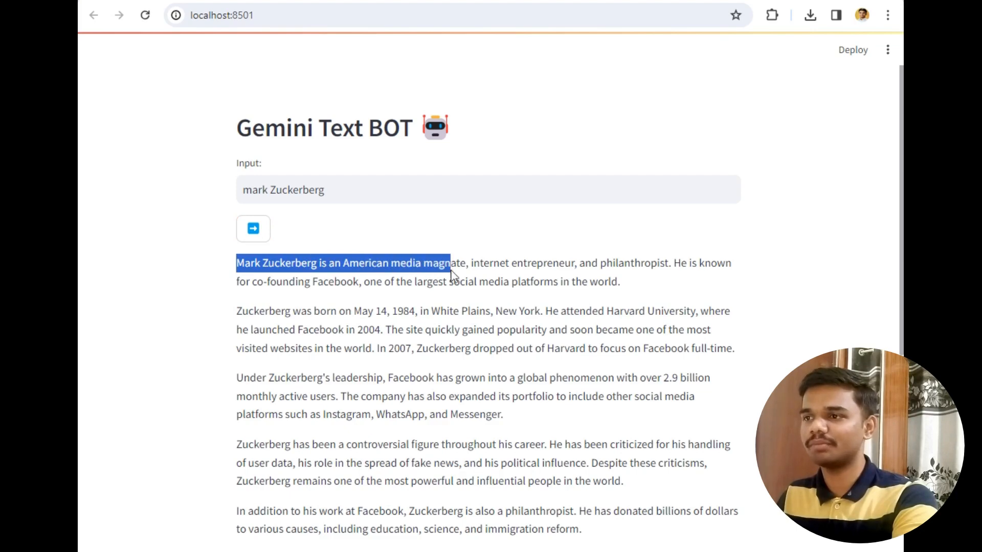
click(545, 265)
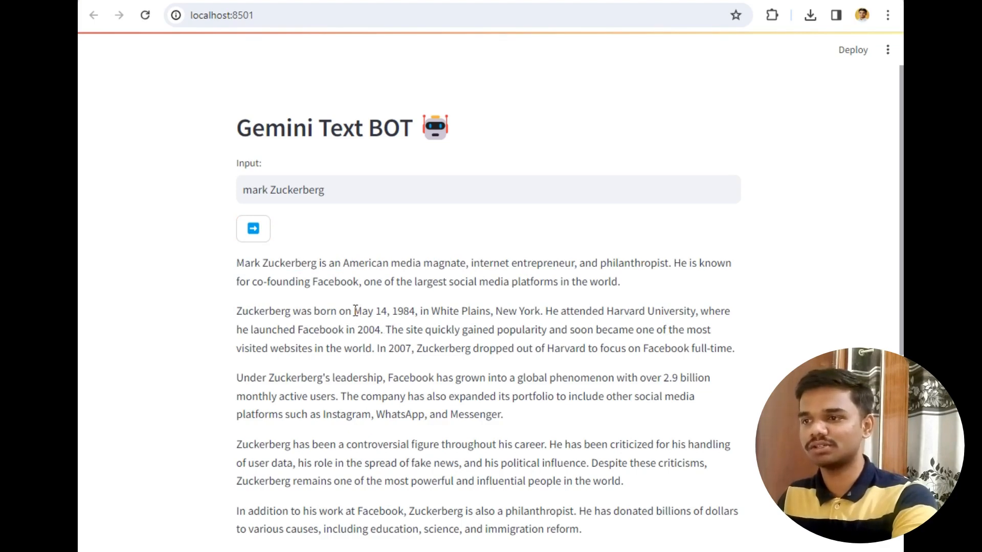
scroll(down, 3)
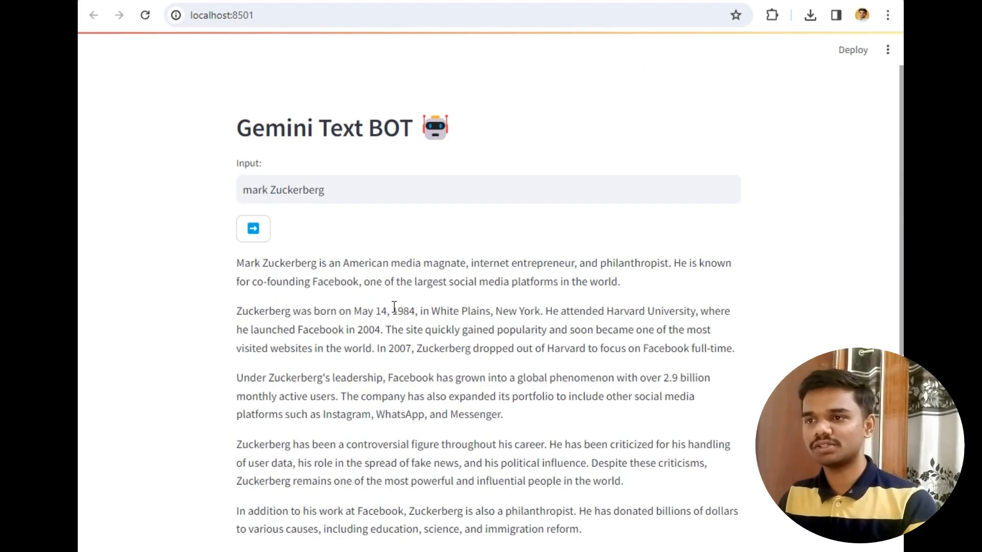
scroll(down, 3)
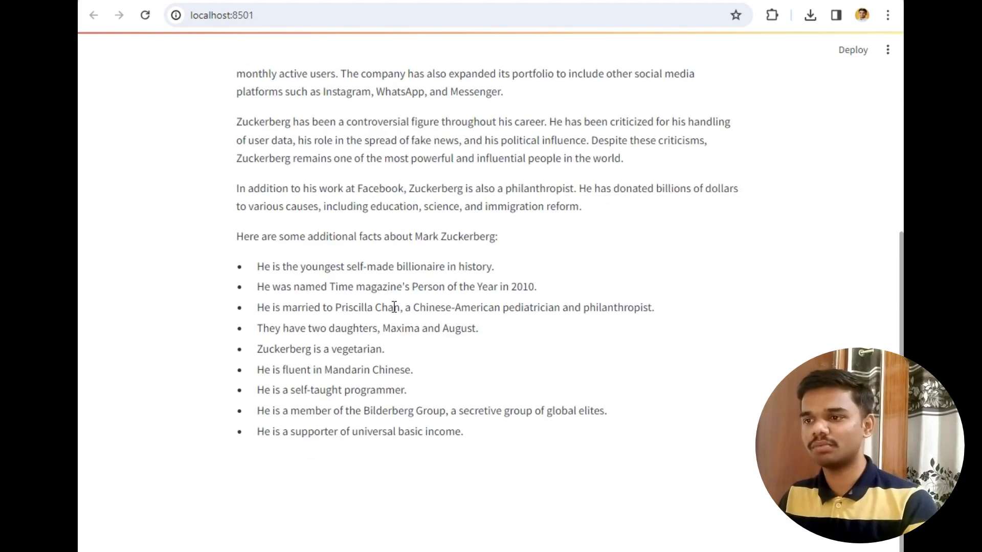
scroll(up, 3)
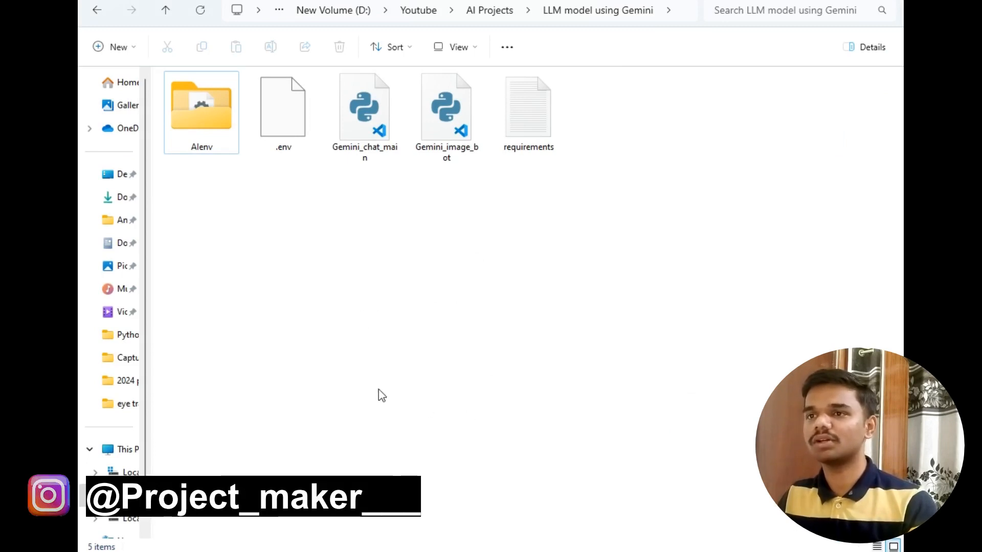
click(201, 106)
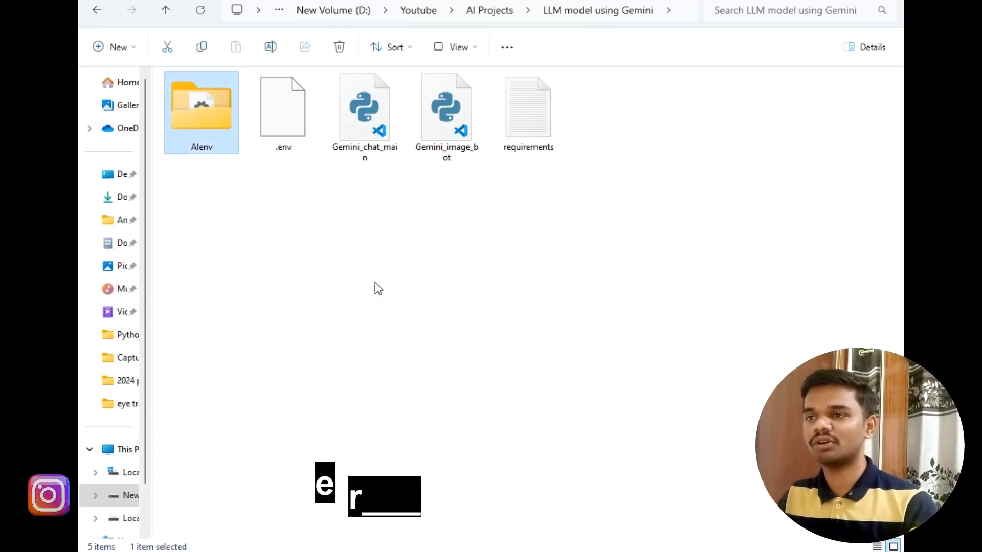
click(282, 106)
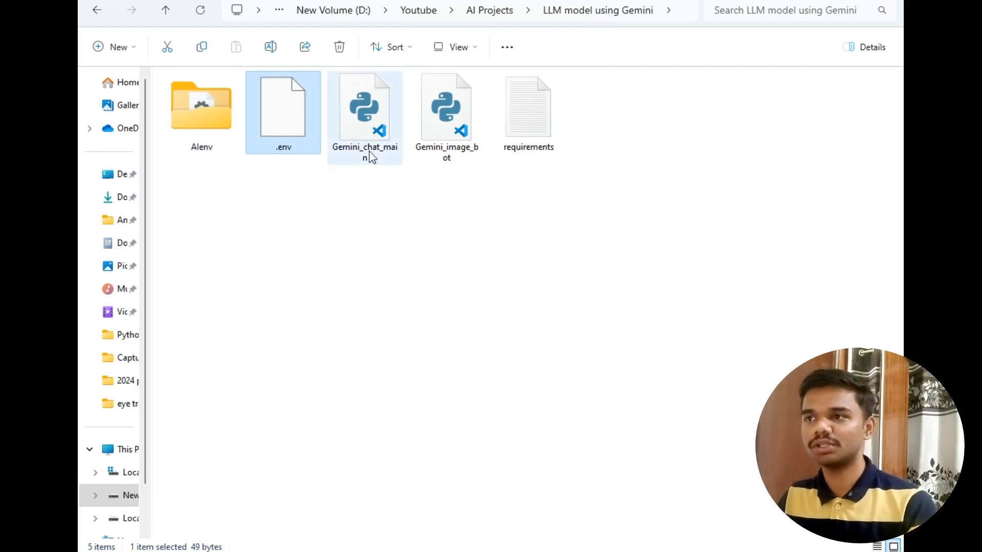
click(364, 113)
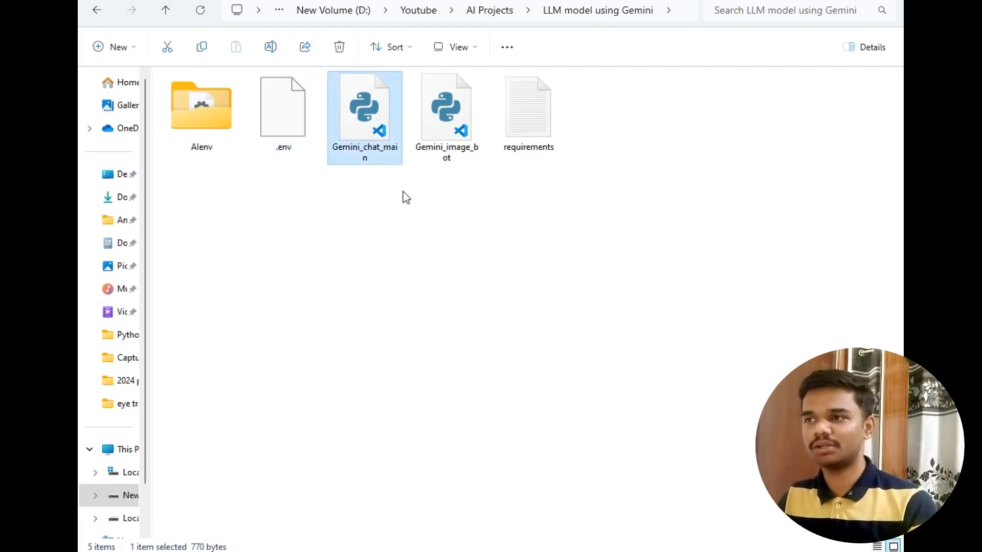
mouse_move(406, 213)
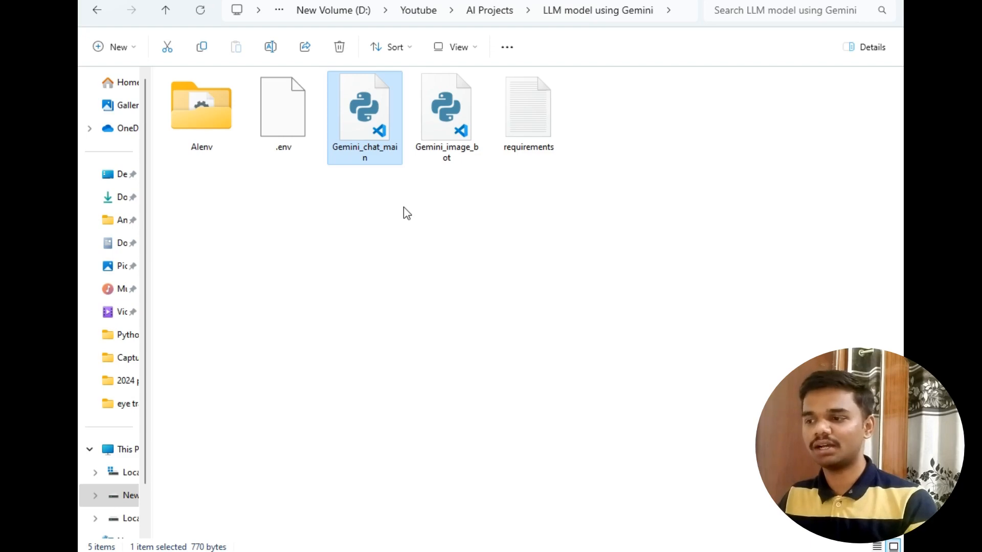
click(447, 109)
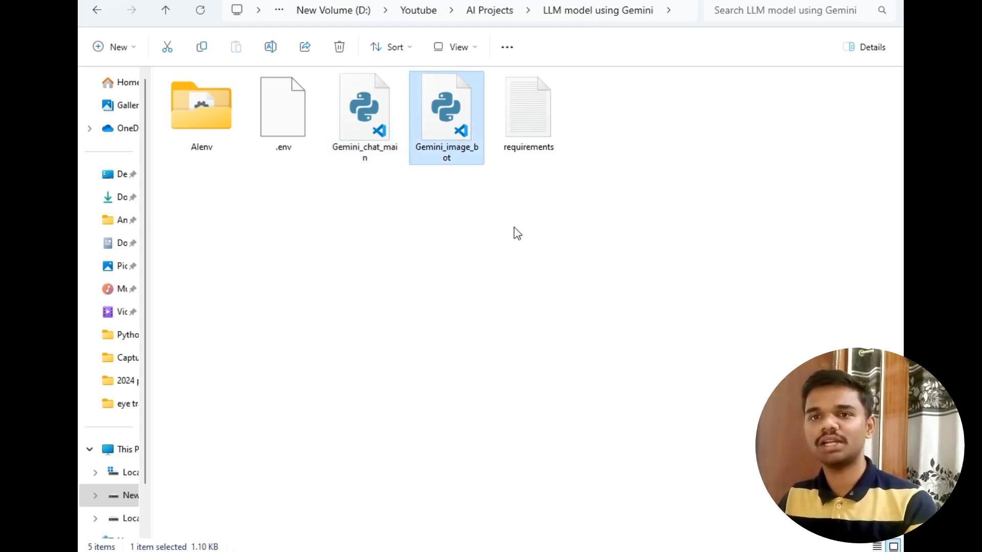
mouse_move(542, 219)
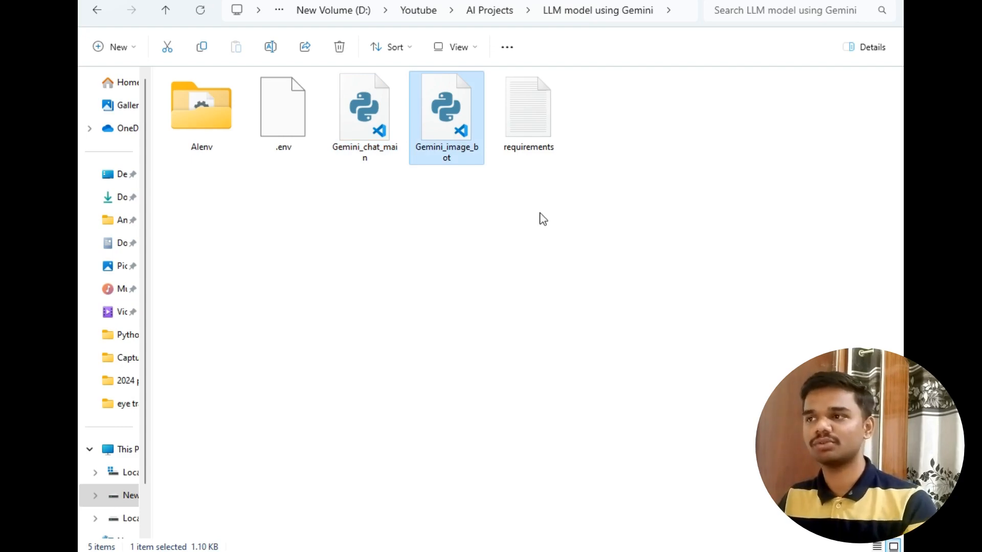
click(528, 111)
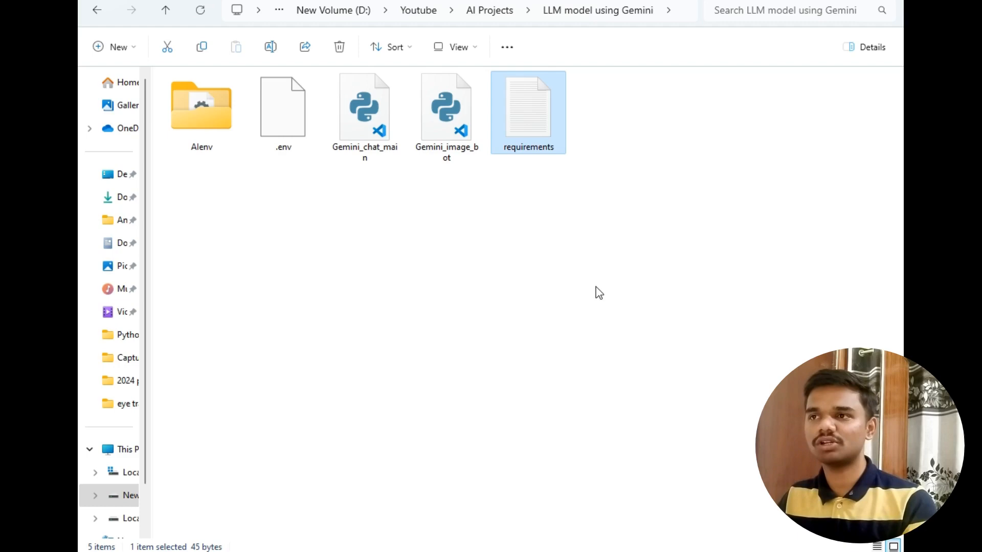
mouse_move(564, 352)
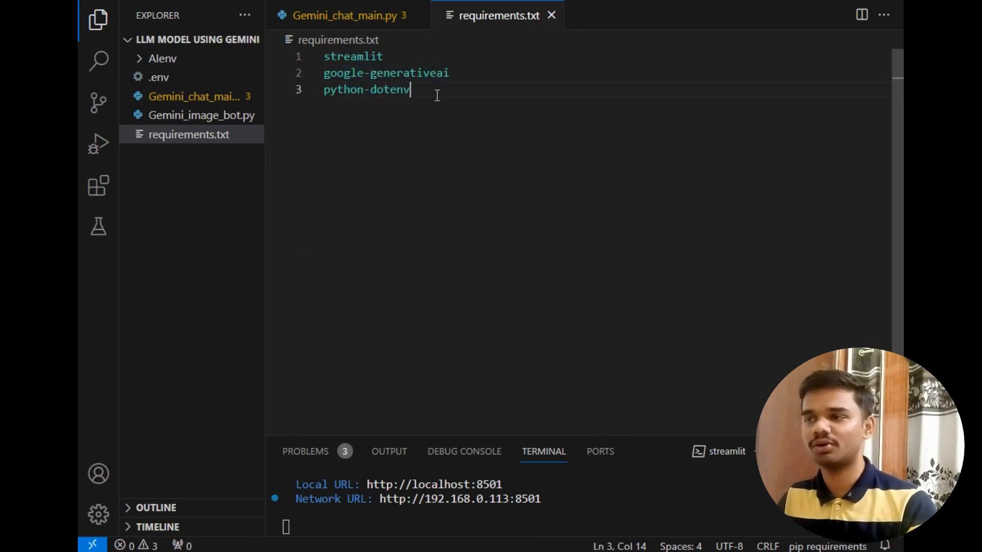
Highlight python-dotenv in requirements.txt alongside streamlit and google-generativeai.
double_click(389, 90)
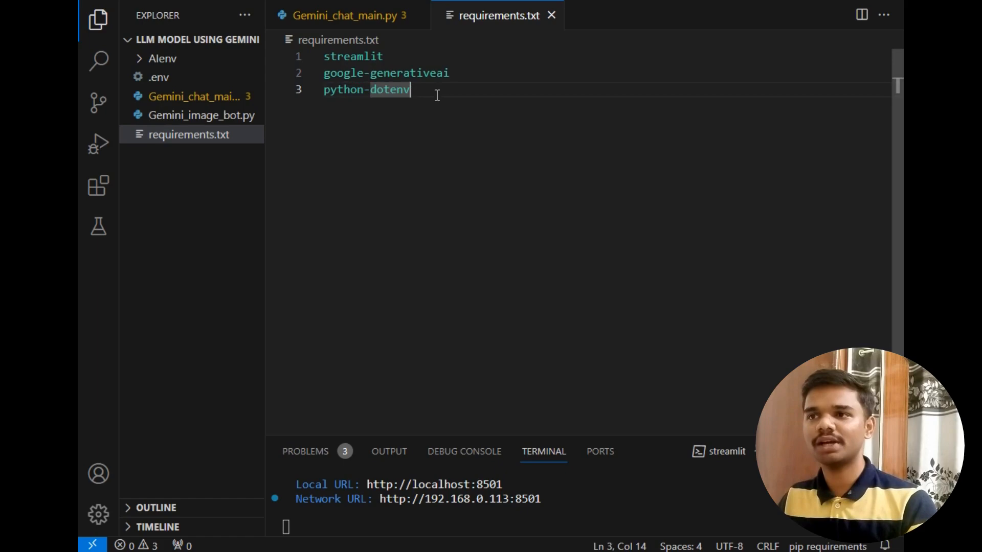
mouse_move(436, 93)
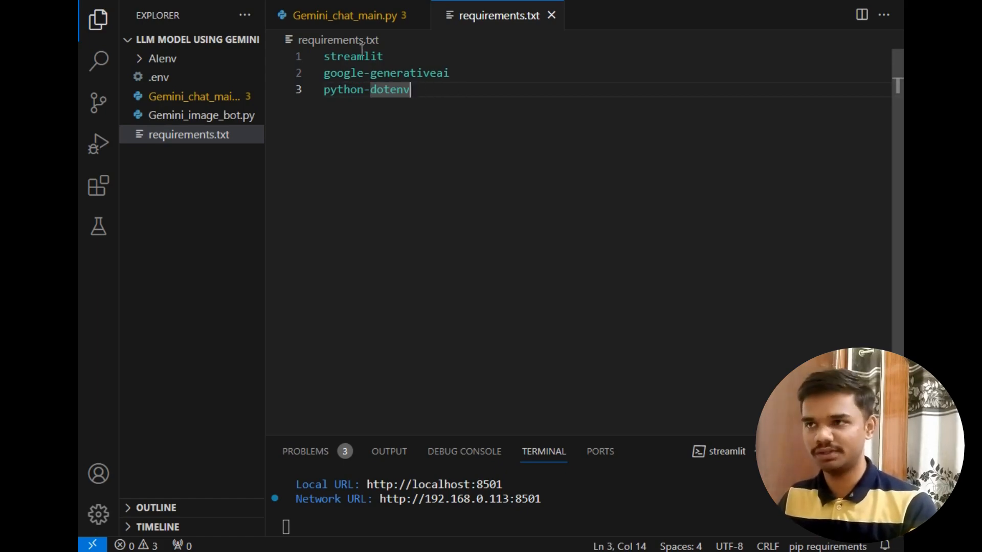
Show Gemini_chat_main.py's streamlit import and follow the pricing URL in its opening comment.
click(341, 15)
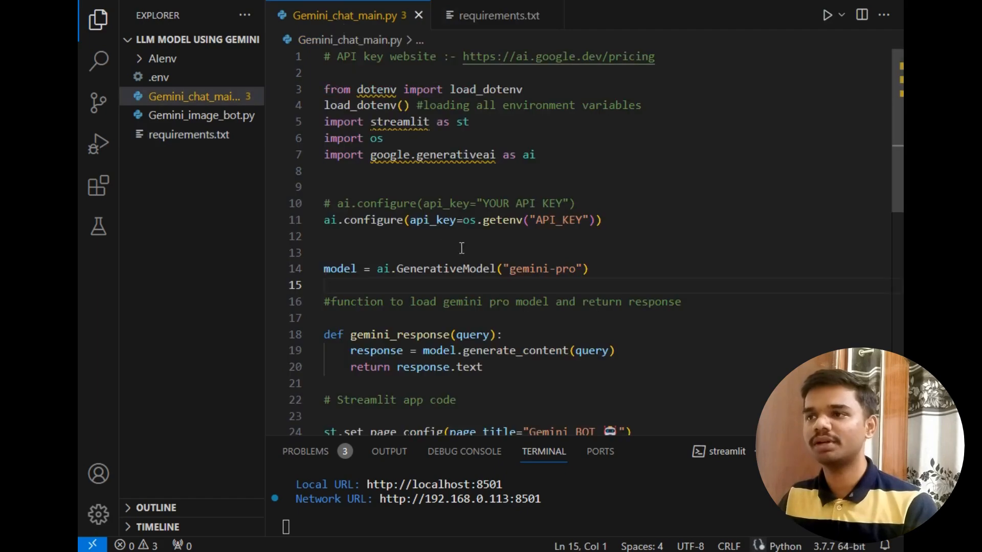
double_click(462, 121)
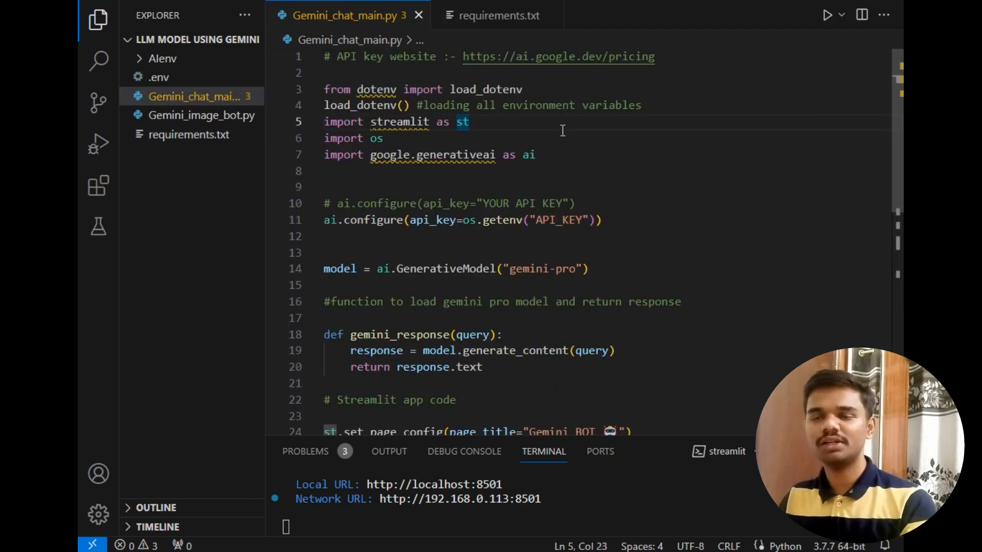
click(99, 18)
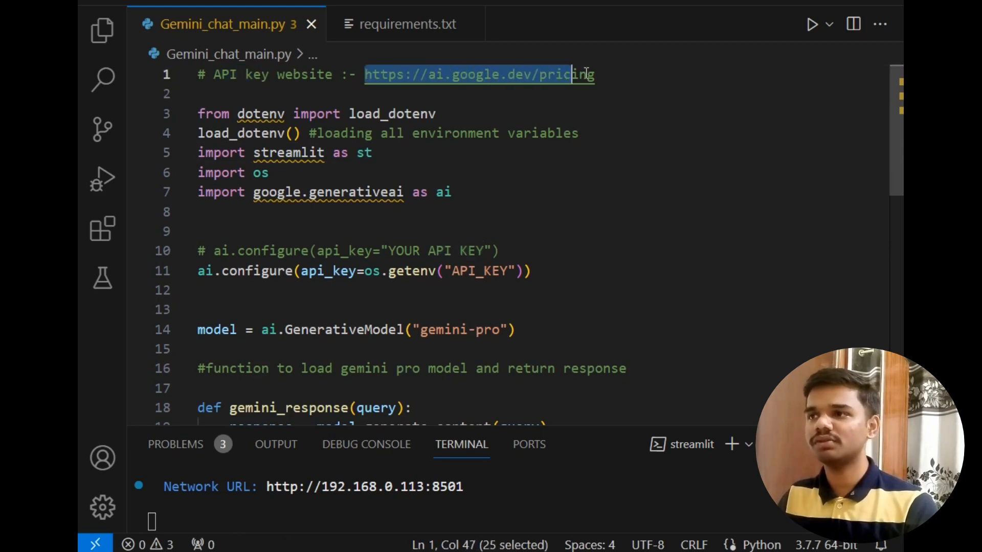
right_click(576, 73)
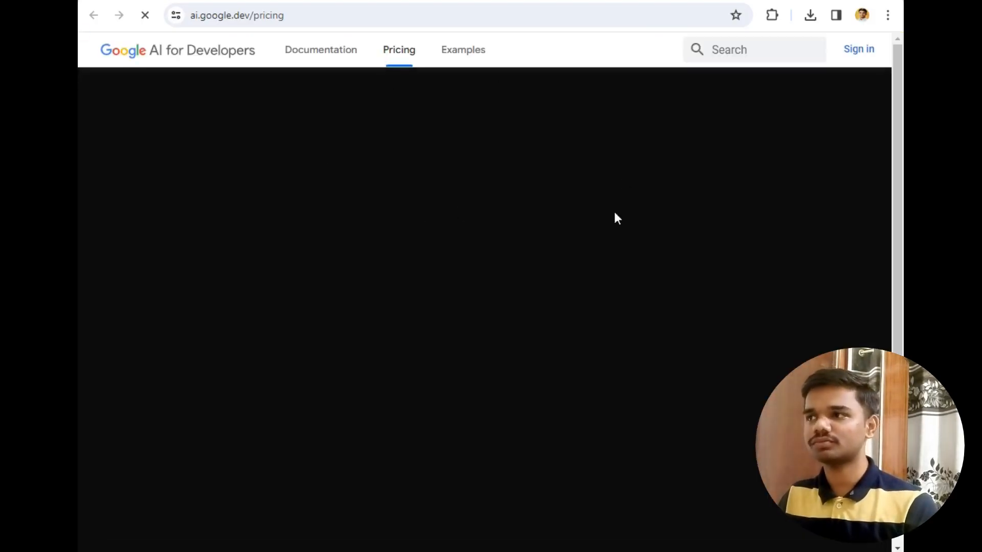
mouse_move(464, 194)
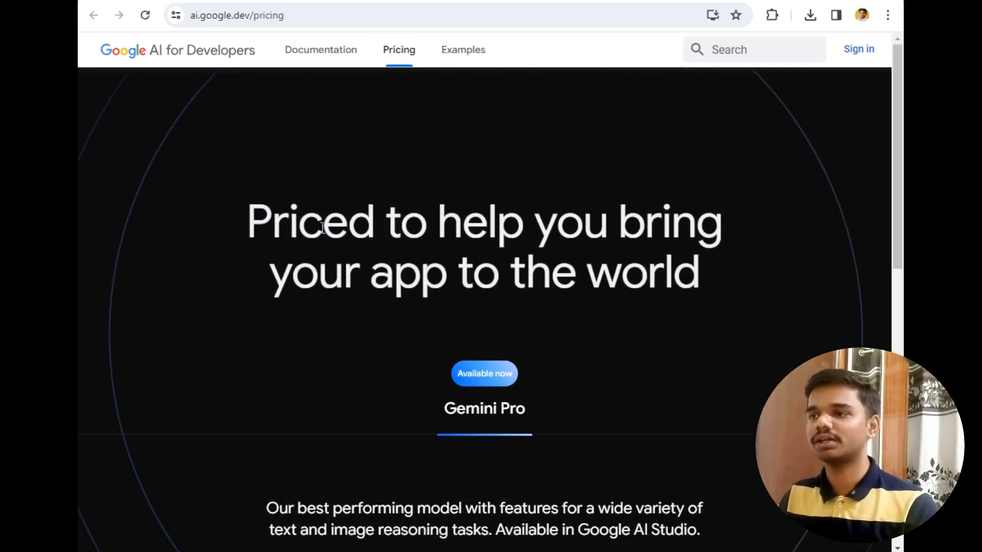
Review the Gemini Pro pricing cards and choose Get API under the Free for everyone plan.
drag(321, 223, 670, 223)
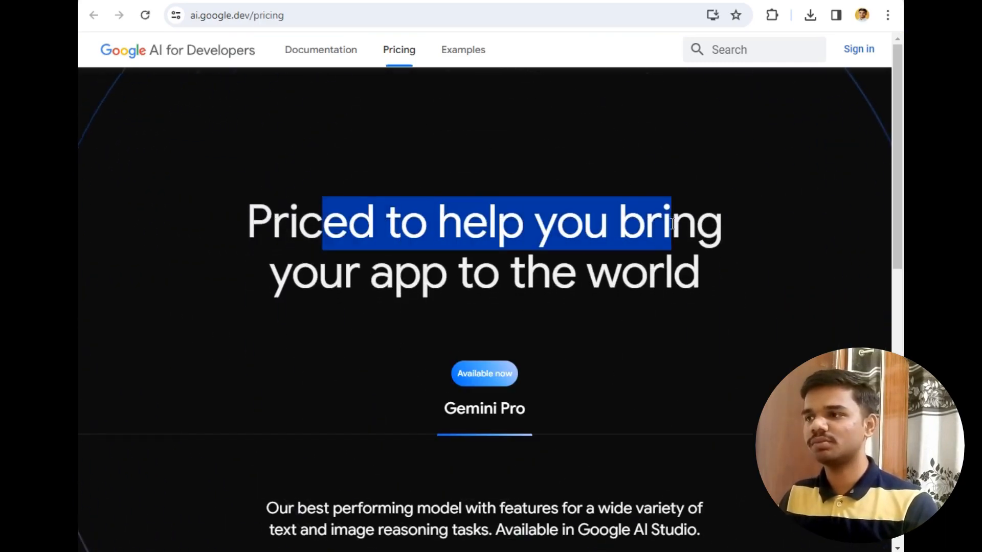
scroll(down, 3)
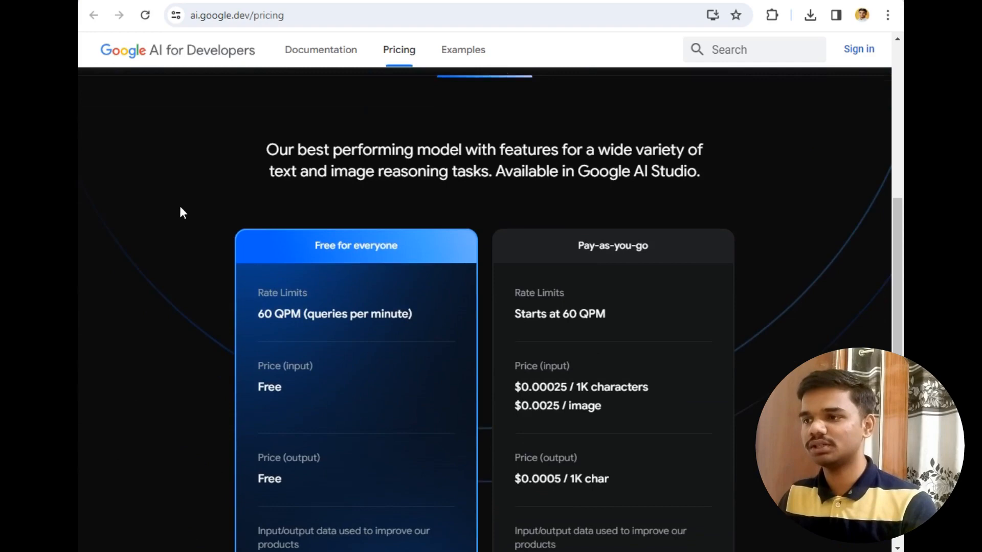
scroll(down, 3)
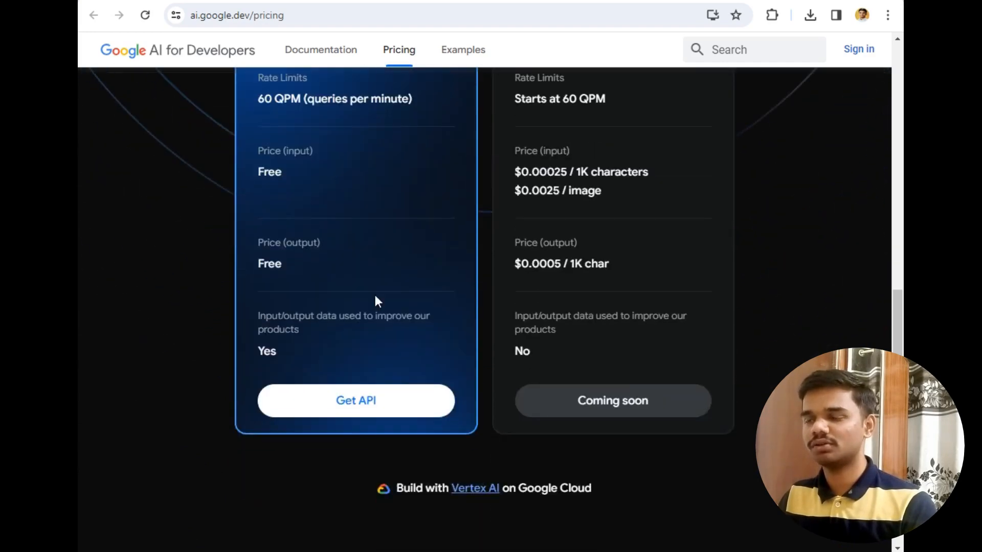
click(355, 400)
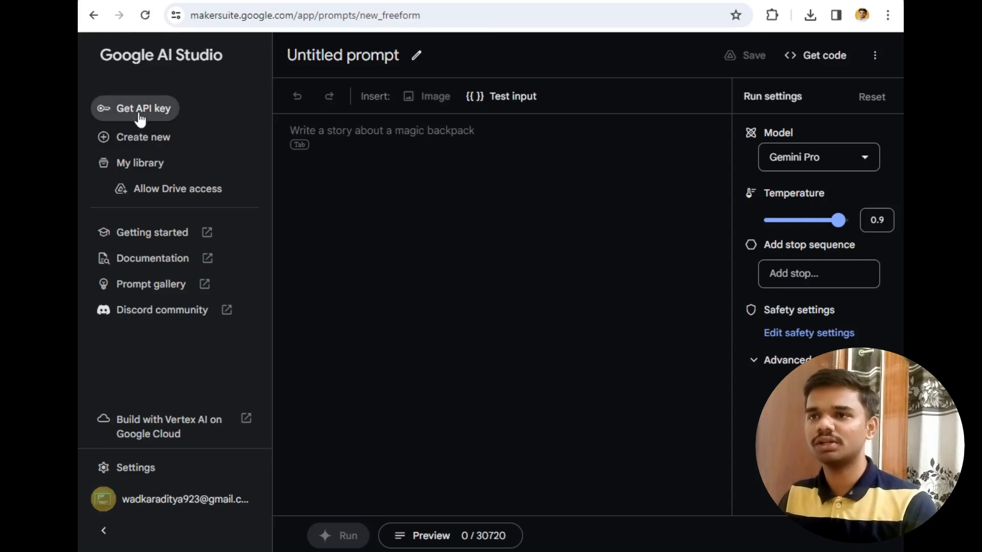
Show Google AI Studio's API keys page with the existing Generative Language Client key.
click(135, 107)
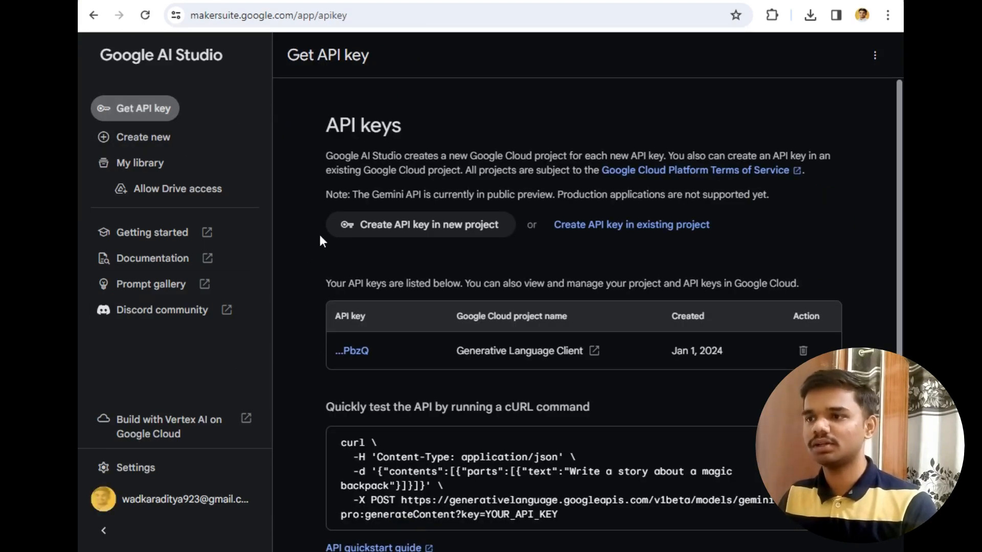
mouse_move(375, 239)
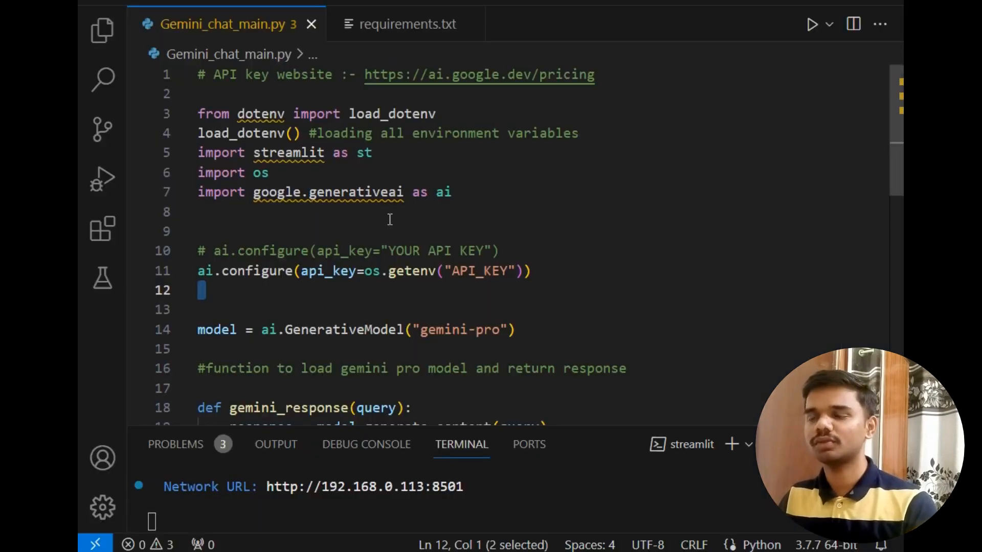
Highlight the load_dotenv and os imports and every use of os in the script.
double_click(259, 114)
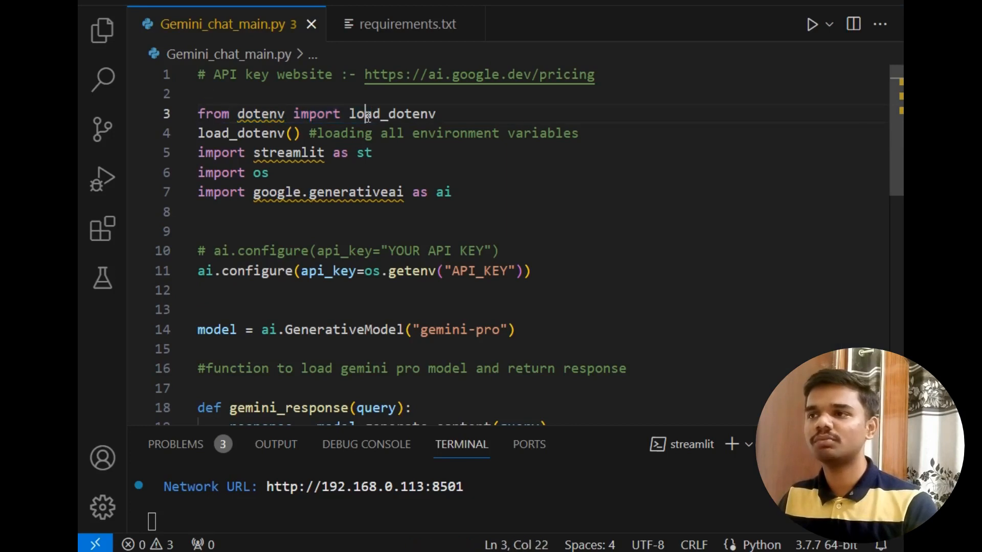
double_click(392, 113)
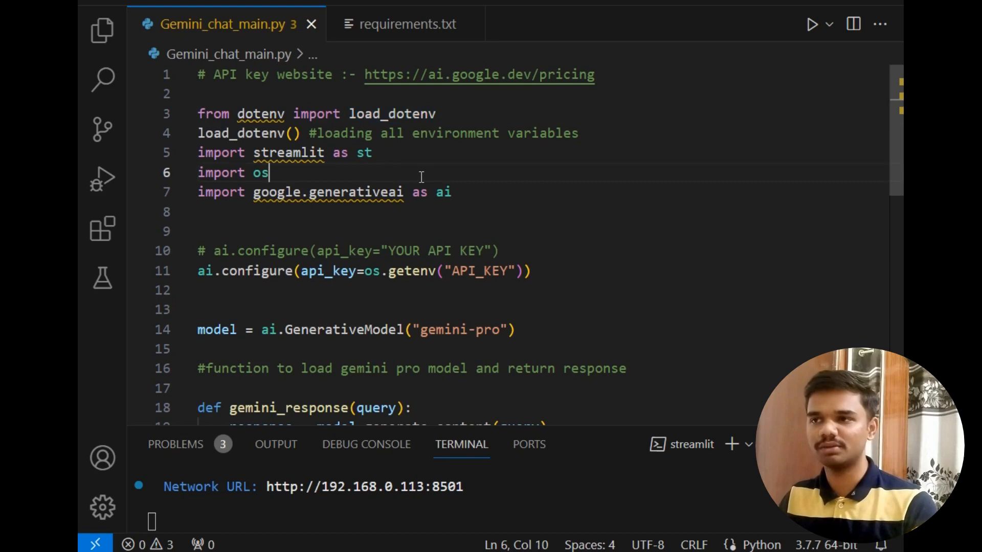
double_click(260, 173)
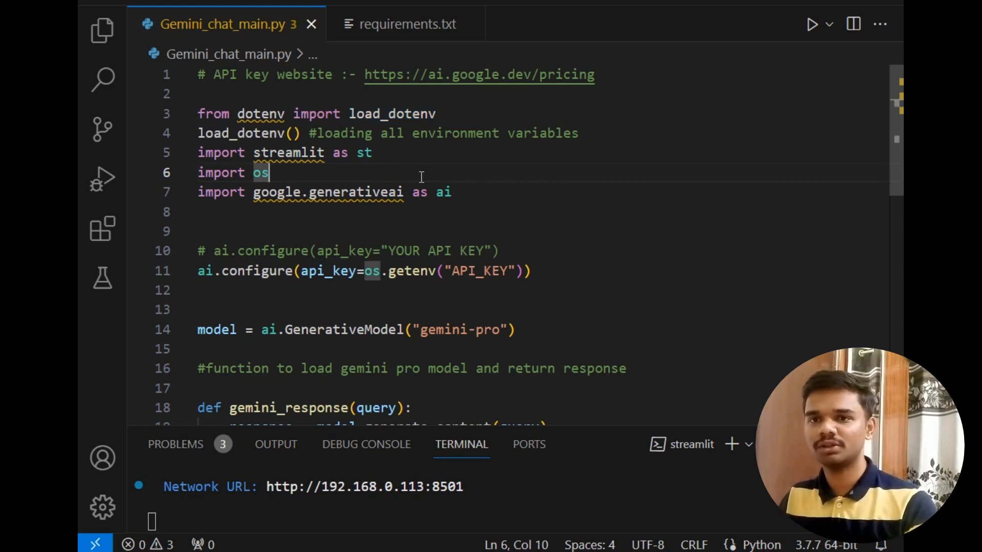
double_click(477, 270)
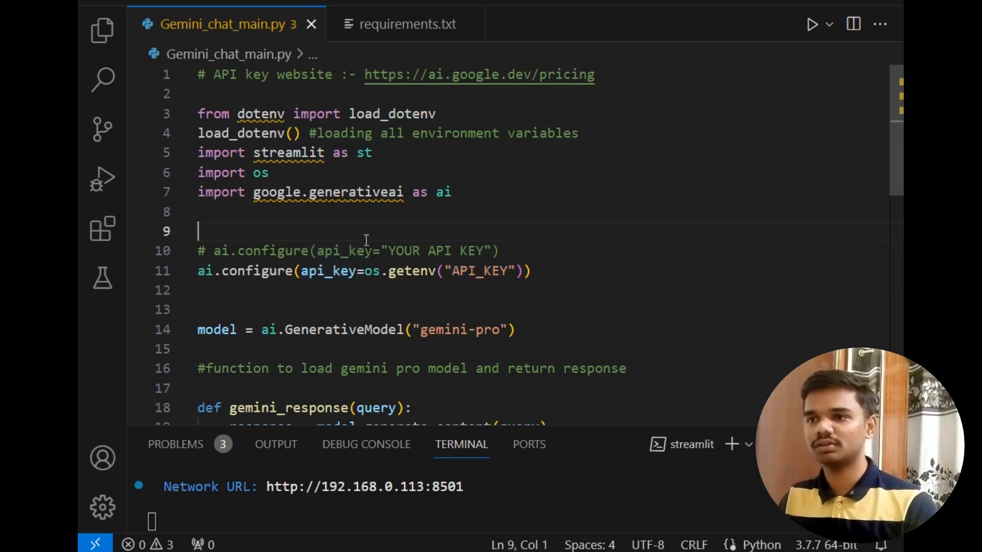
Add the commented placeholder line # API_KEY="API KEY" above ai.configure and save the file.
text(#)
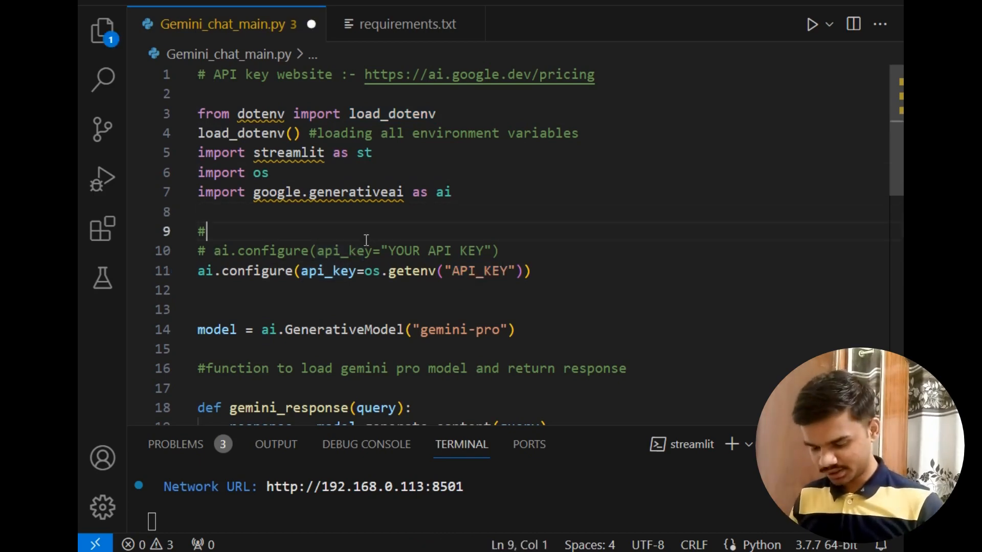
text(API_)
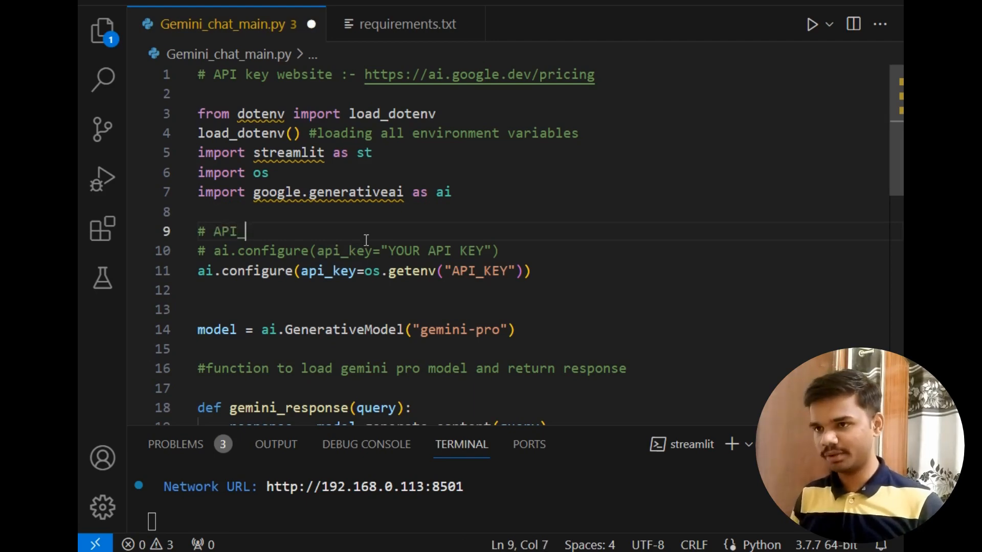
text(KRY)
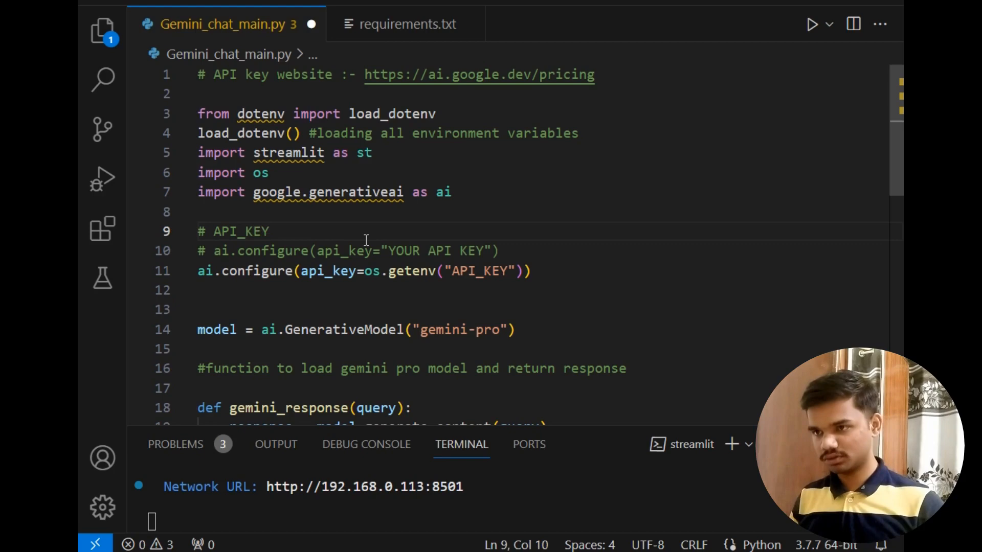
text(= "")
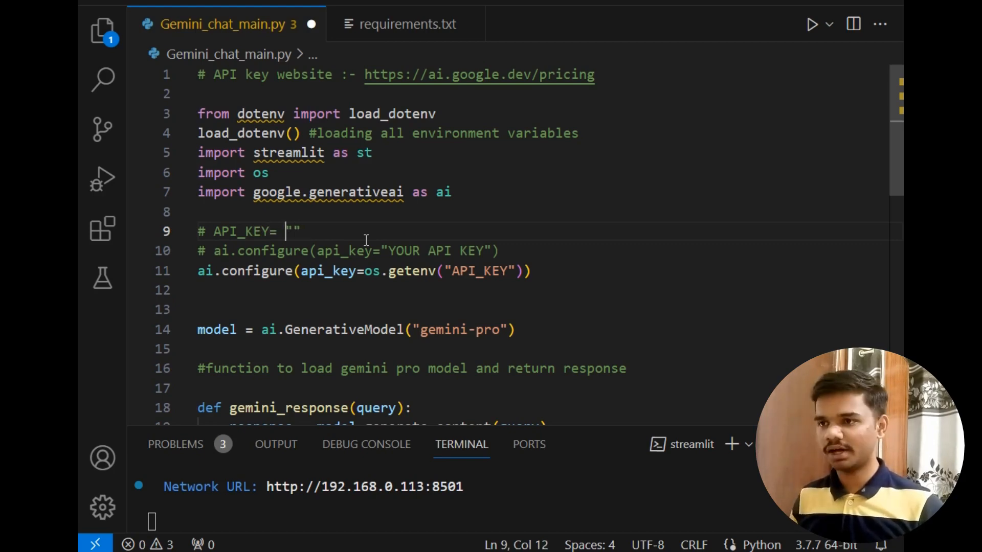
text(API)
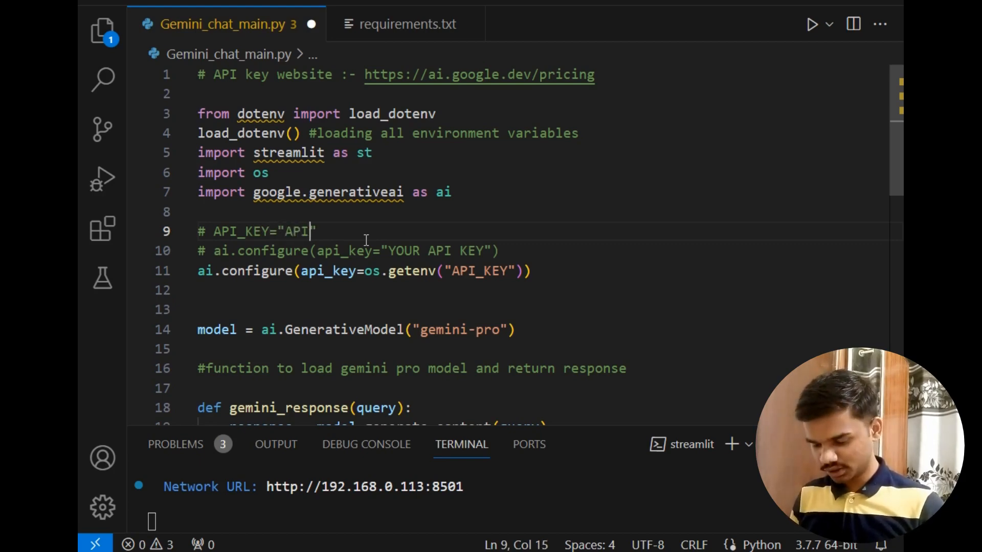
text(KEY)
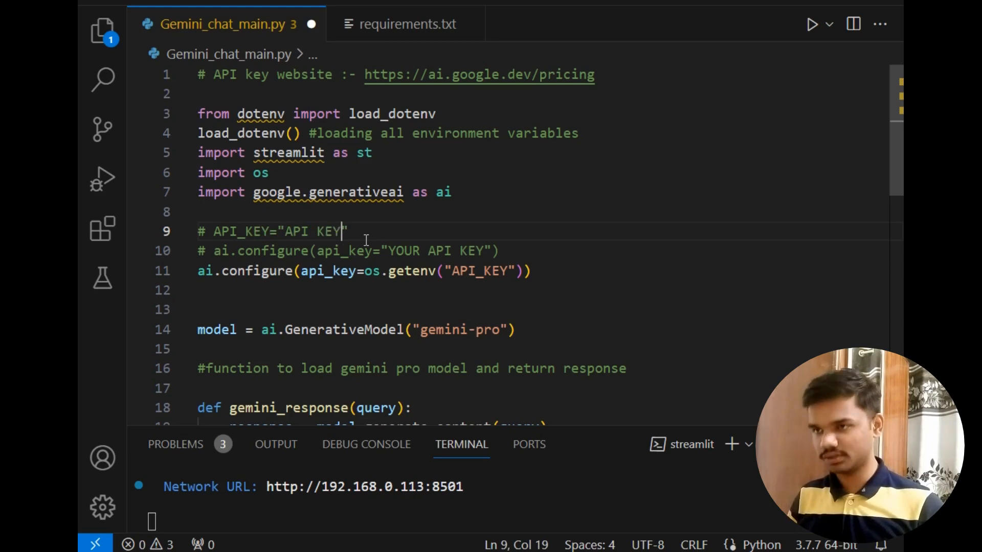
drag(197, 153, 373, 152)
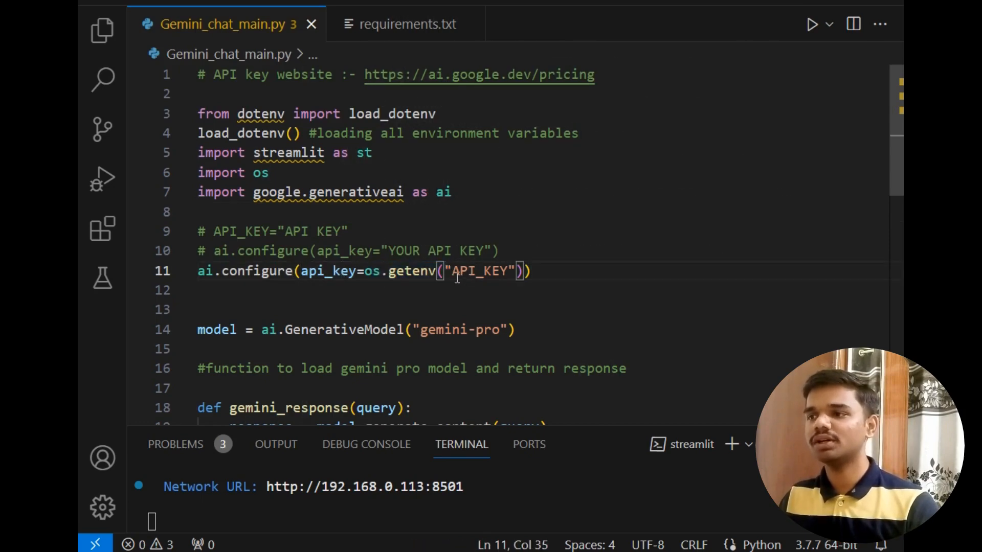
double_click(480, 271)
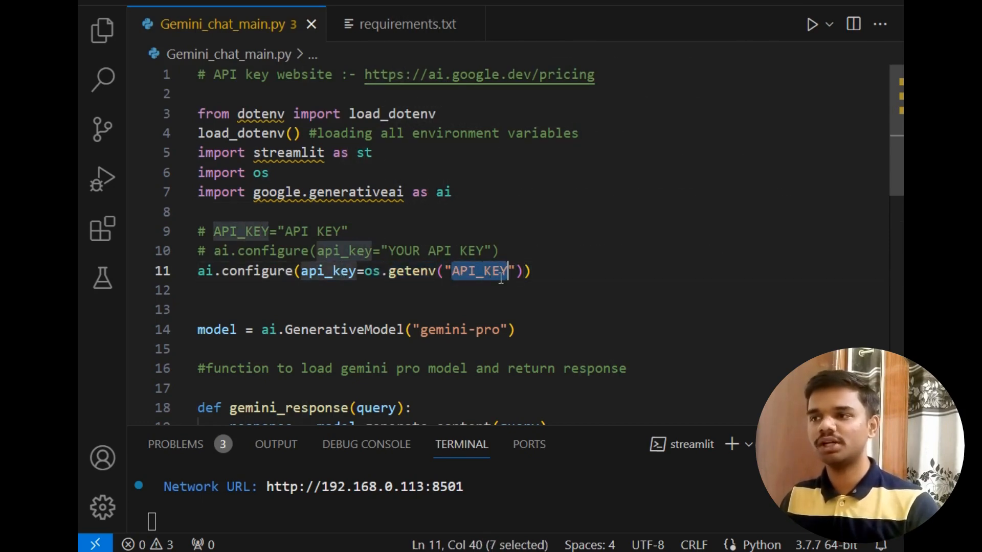
scroll(down, 3)
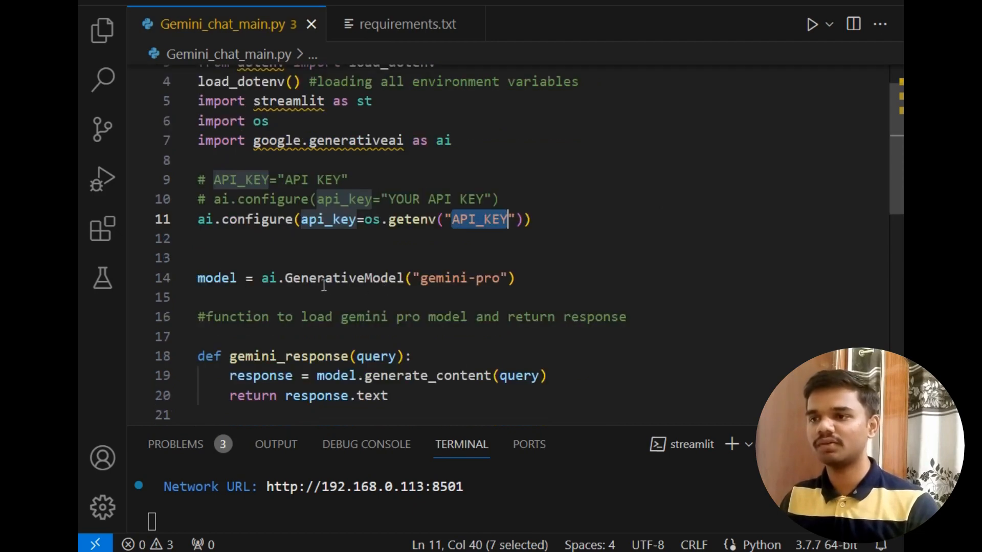
click(207, 278)
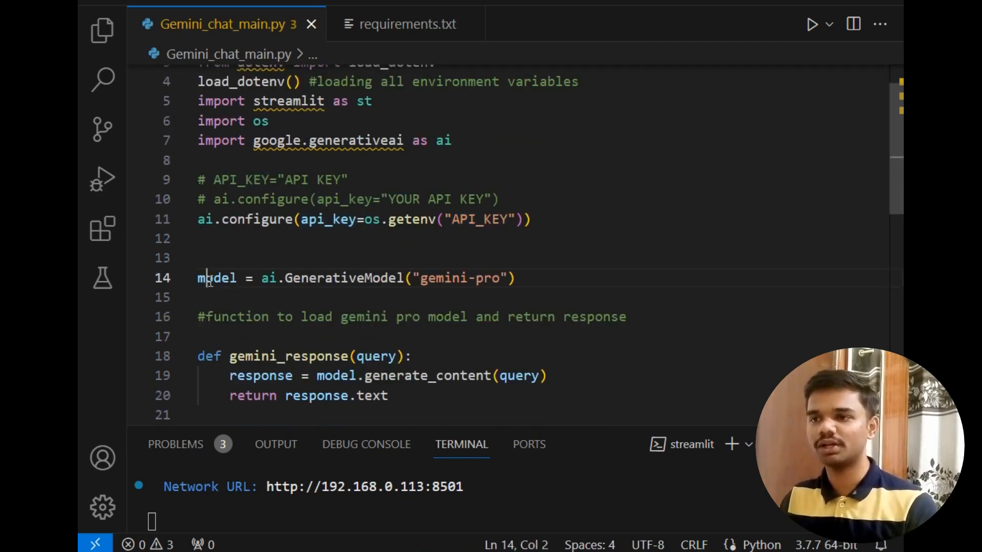
double_click(336, 278)
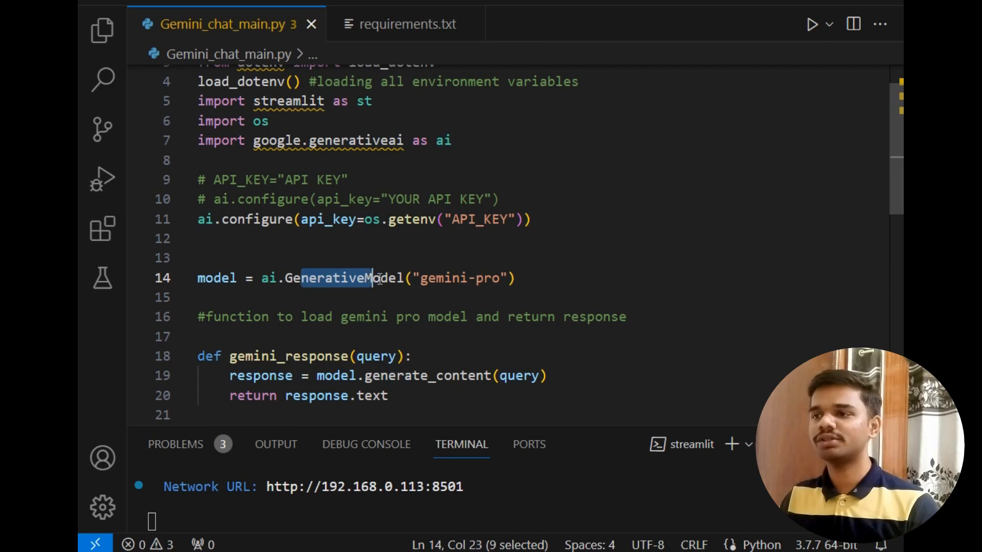
double_click(460, 278)
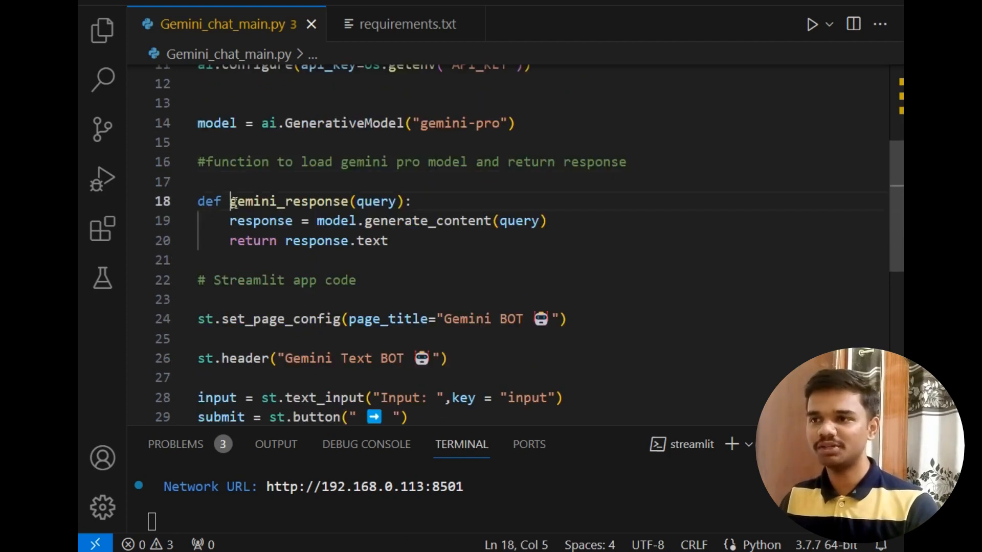
double_click(377, 201)
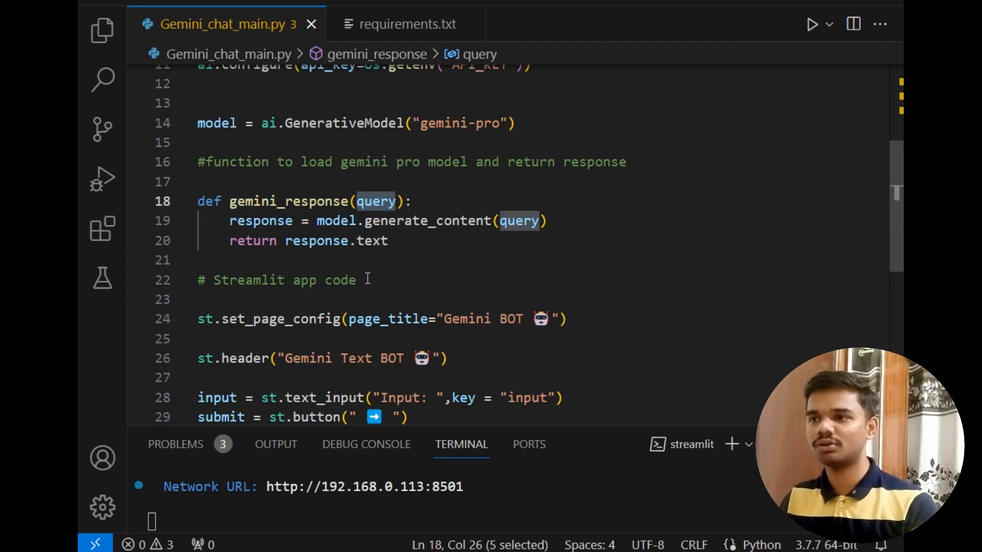
double_click(260, 221)
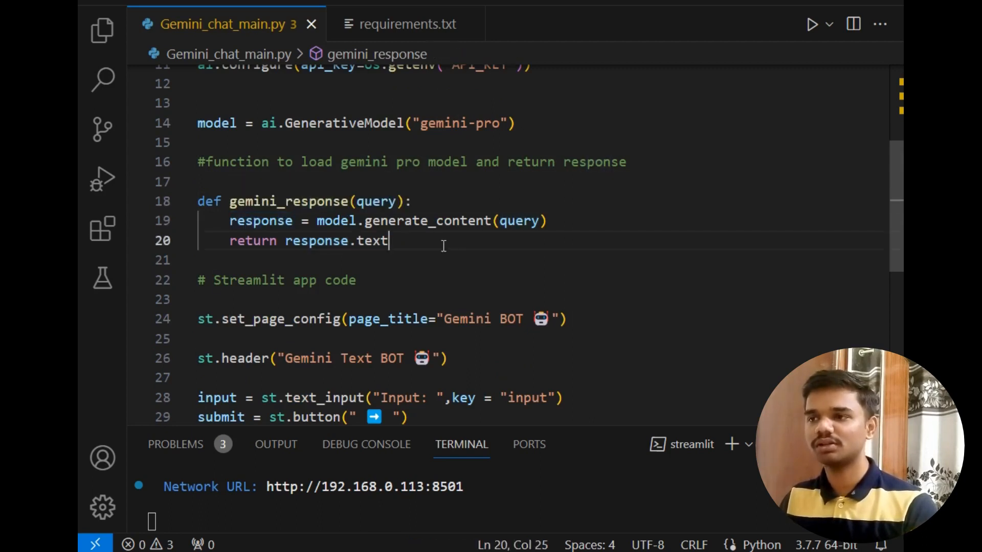
double_click(335, 220)
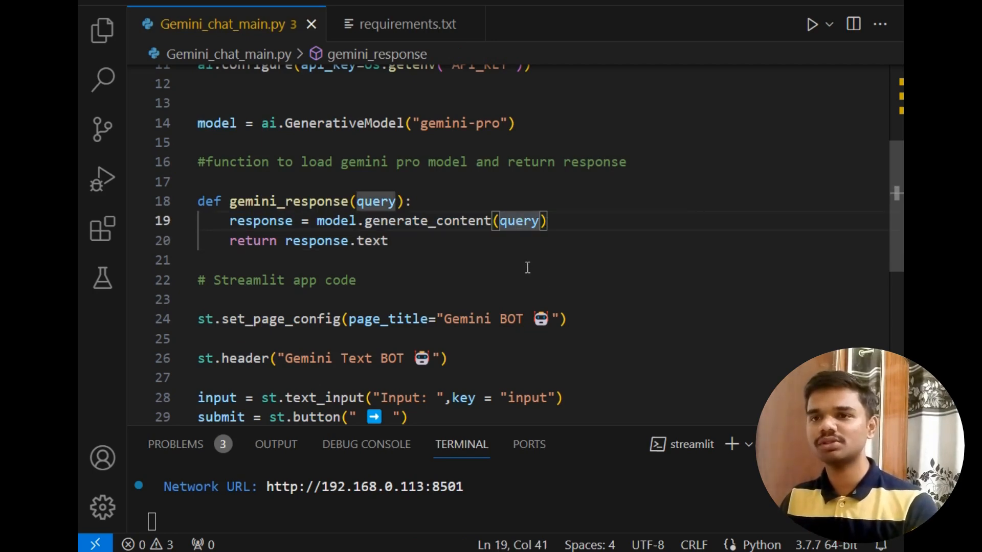
mouse_move(268, 223)
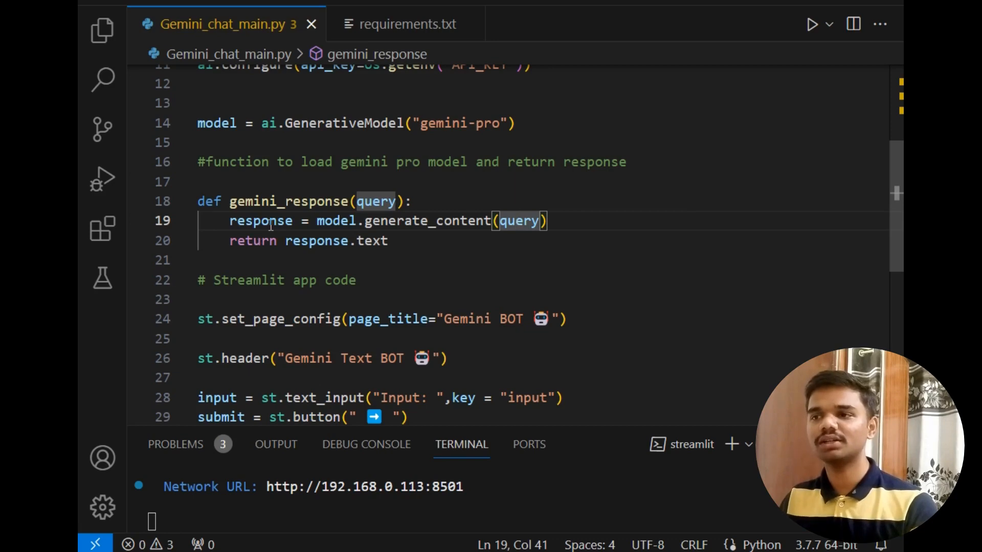
double_click(261, 221)
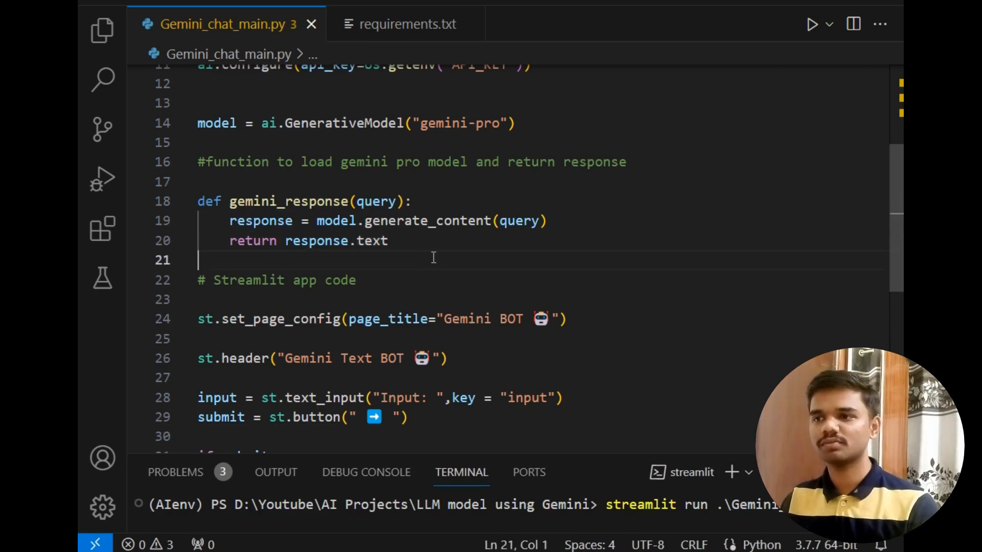
scroll(down, 3)
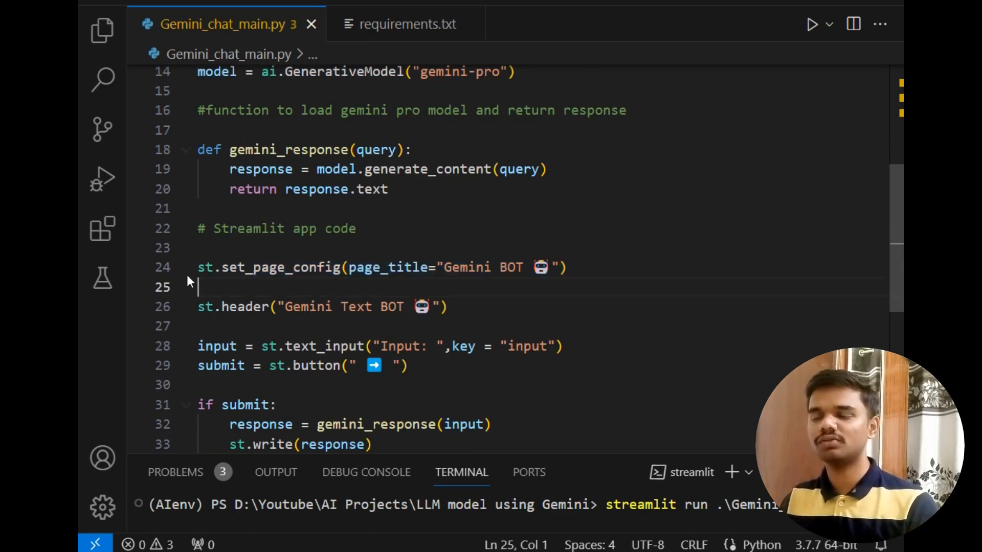
double_click(282, 267)
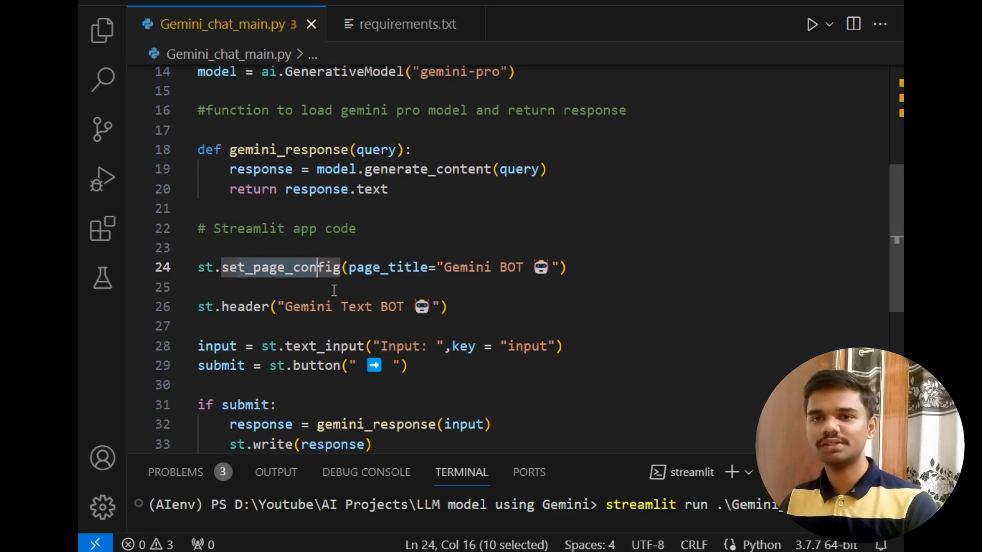
click(389, 267)
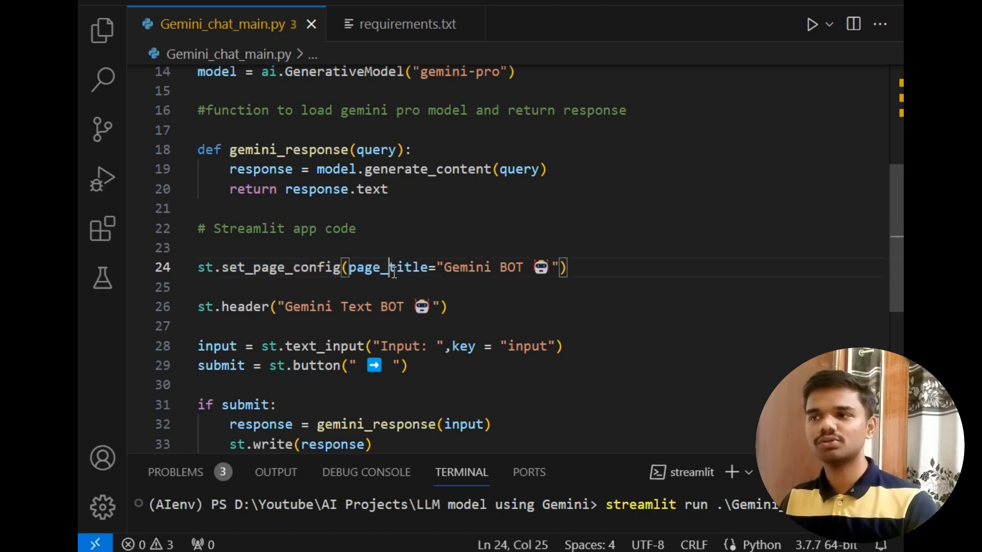
double_click(466, 267)
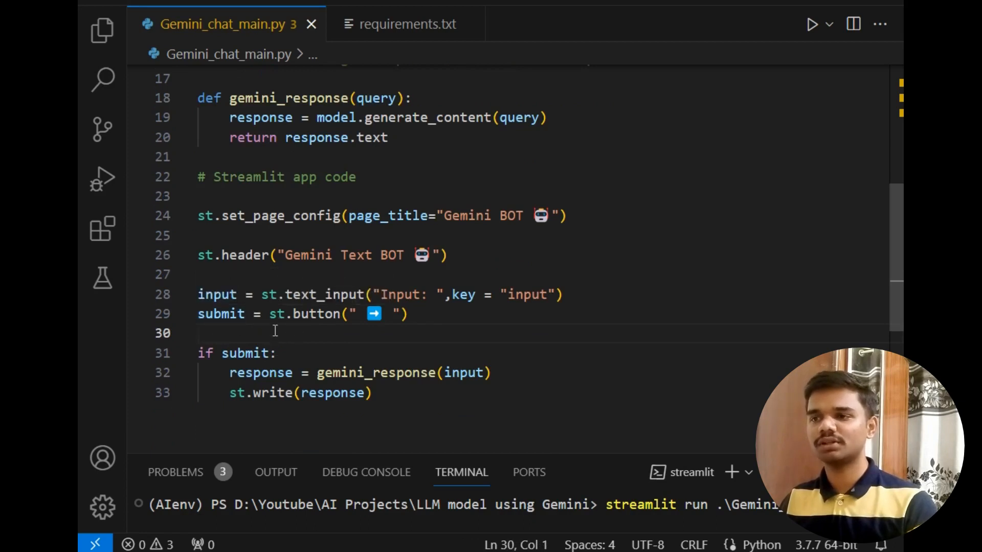
click(349, 314)
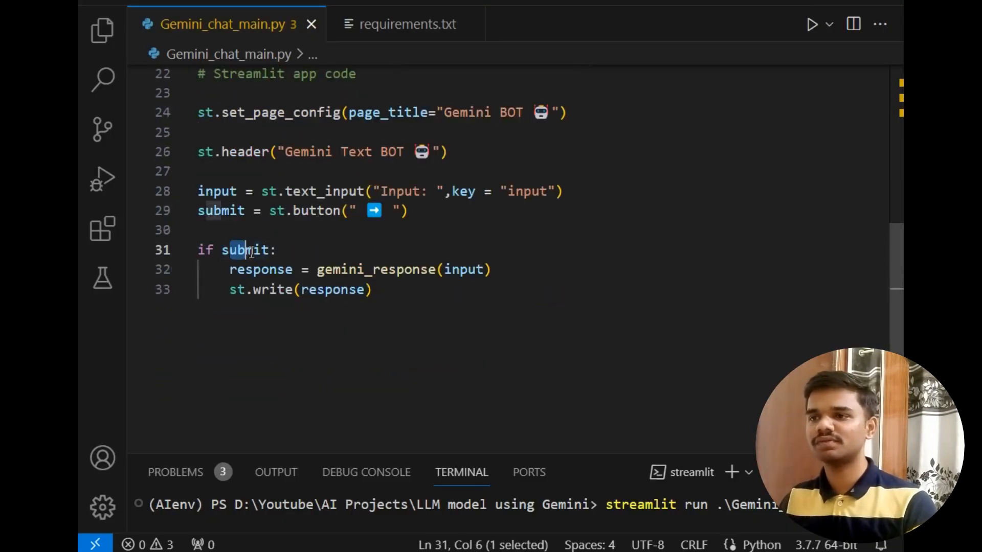
click(275, 249)
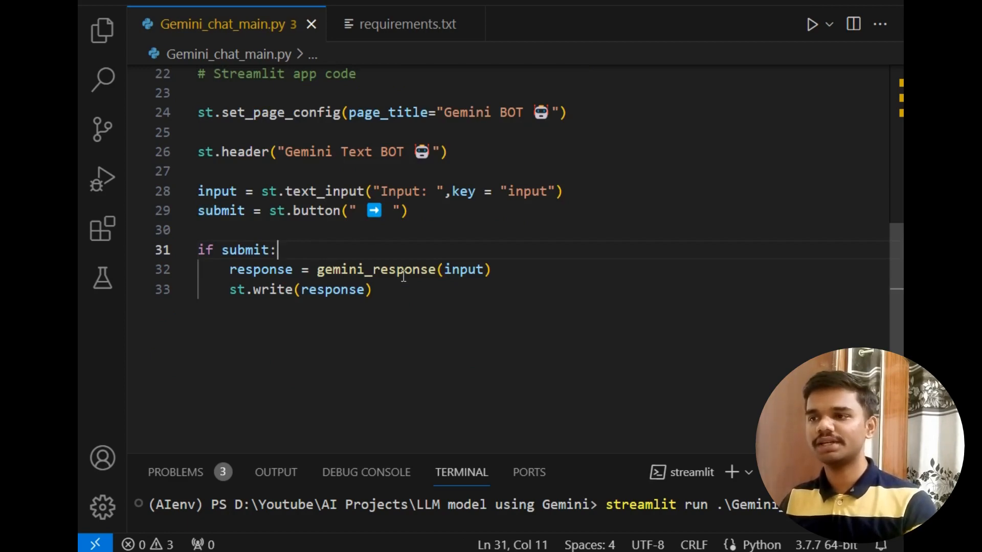
double_click(376, 269)
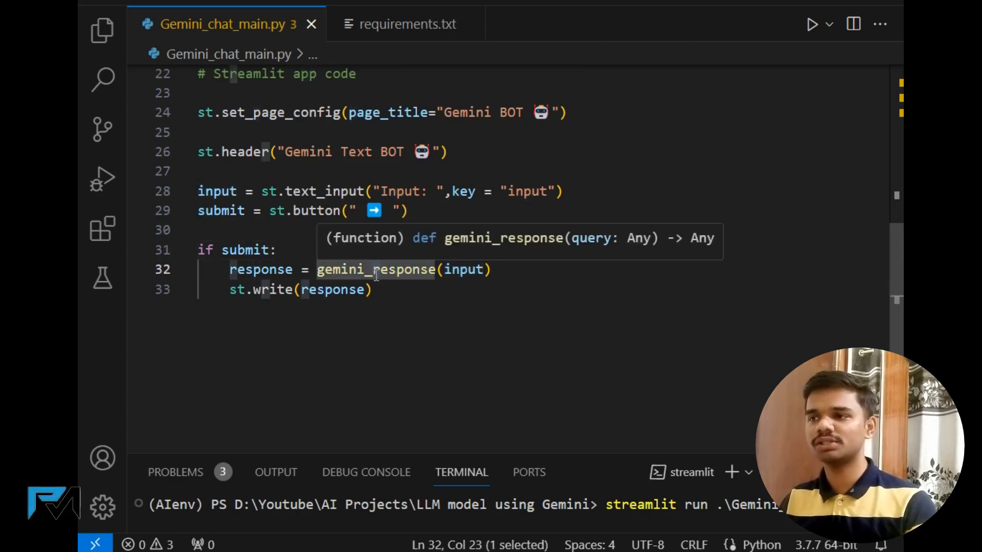